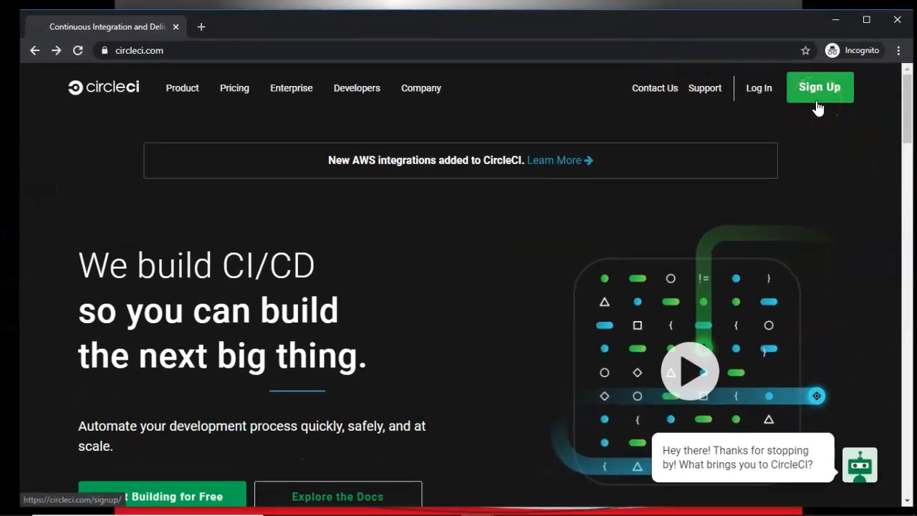
- Log in to CircleCI to view the MyPlantDiaryKTPrep build jobs dashboard
click(820, 86)
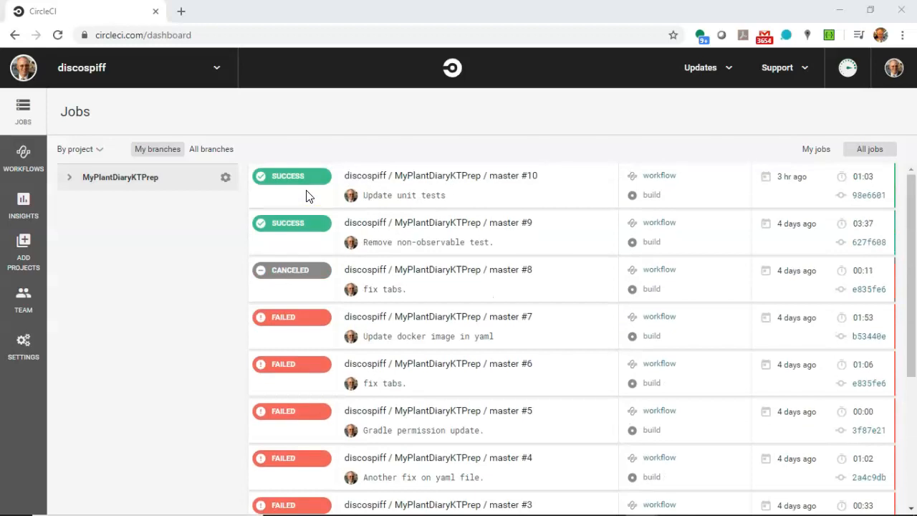
mouse_move(52, 258)
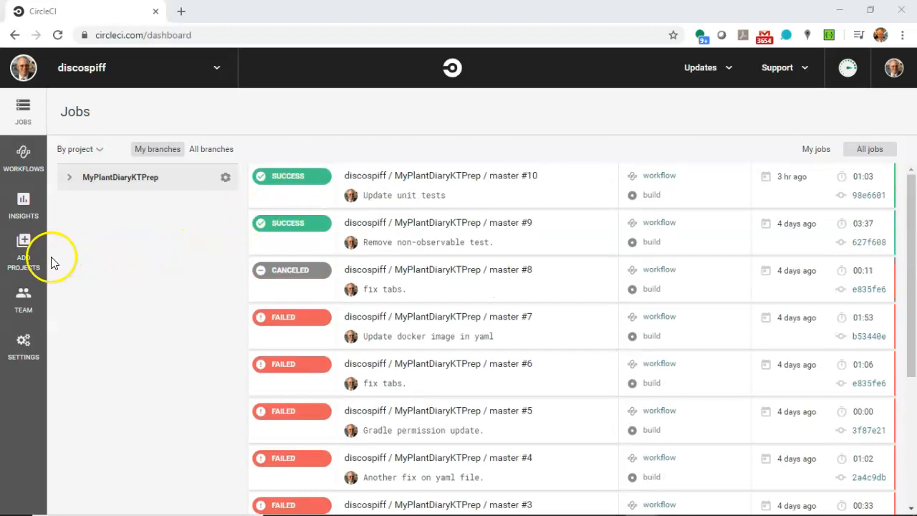
- Add a new project and start setting up the MyPlantDiaryQ repository
click(22, 248)
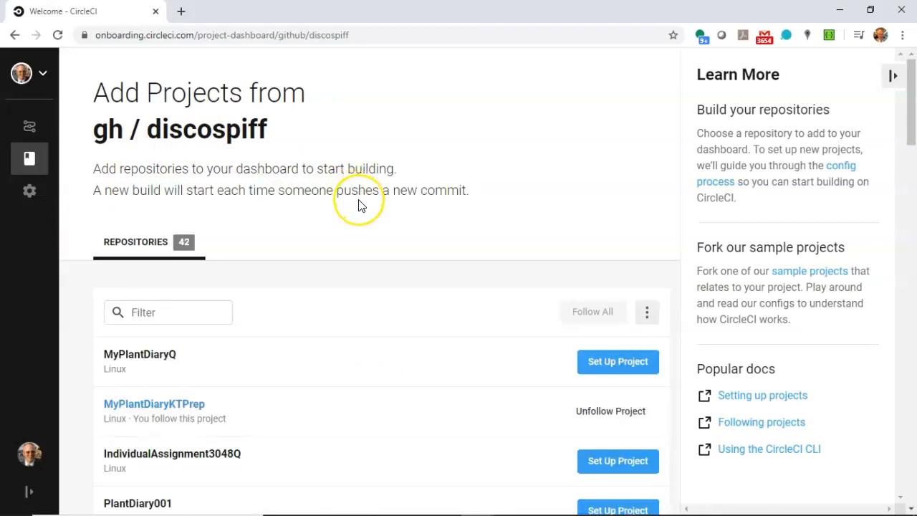
scroll(down, 3)
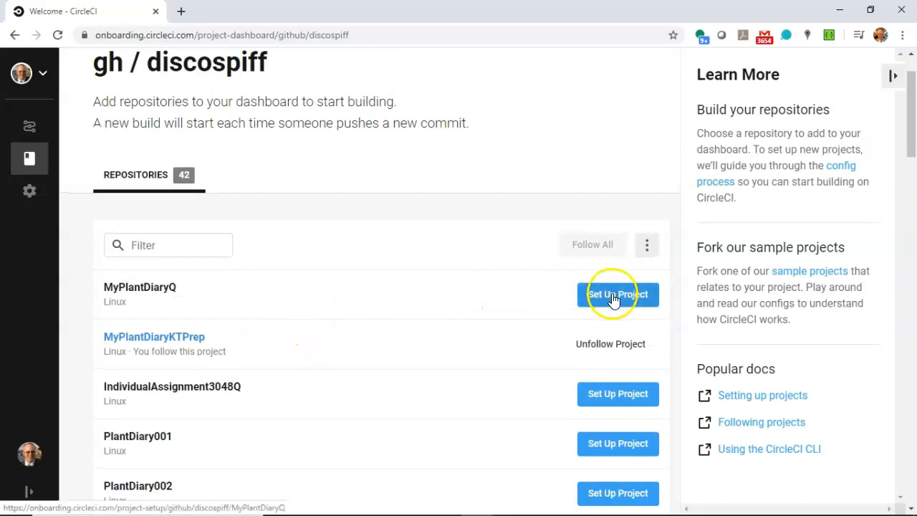
click(617, 295)
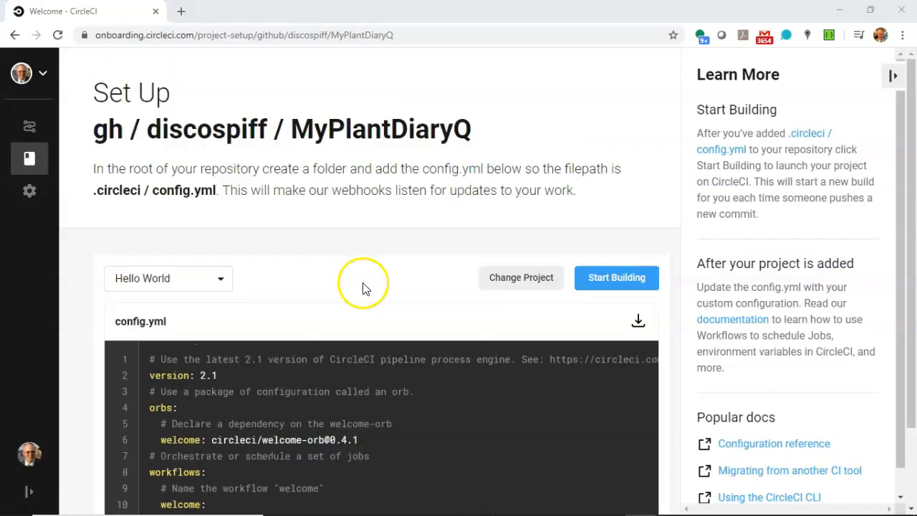
- Compare Gradle (Java) and Maven (Java) sample config.yml, ending on Maven
click(168, 182)
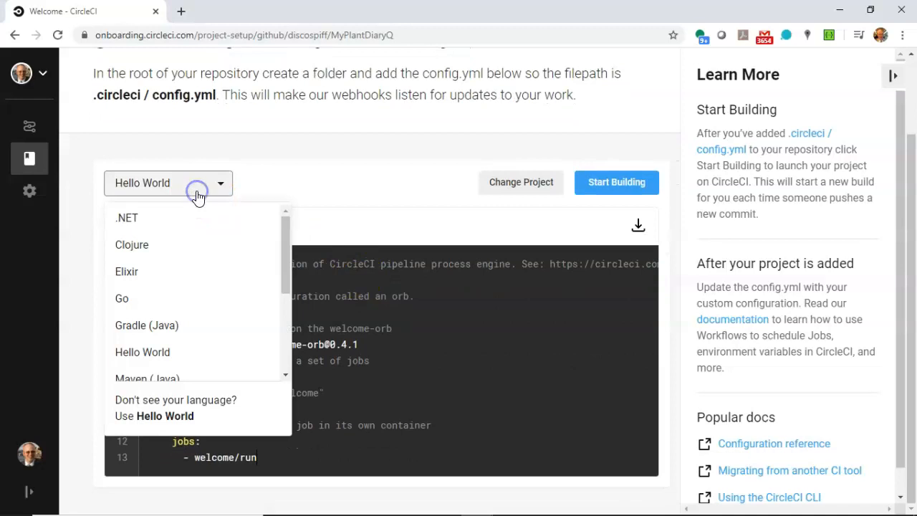
scroll(down, 3)
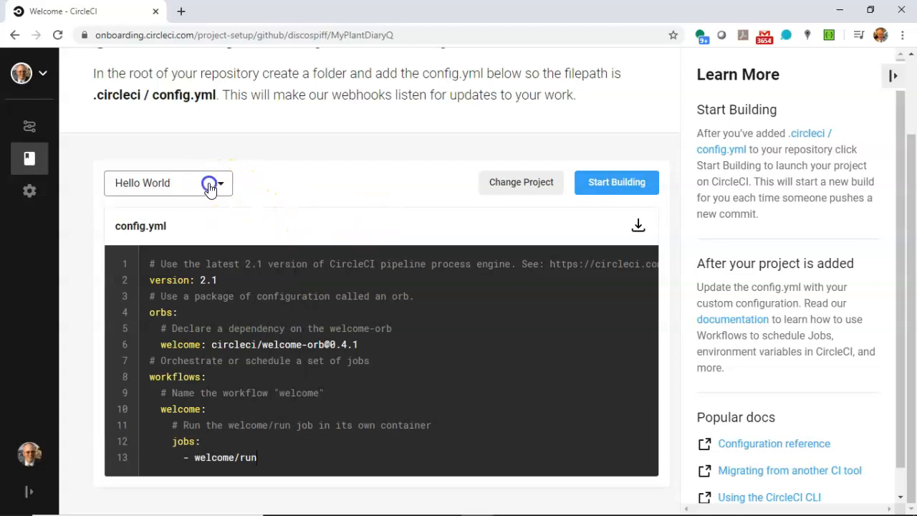
click(168, 182)
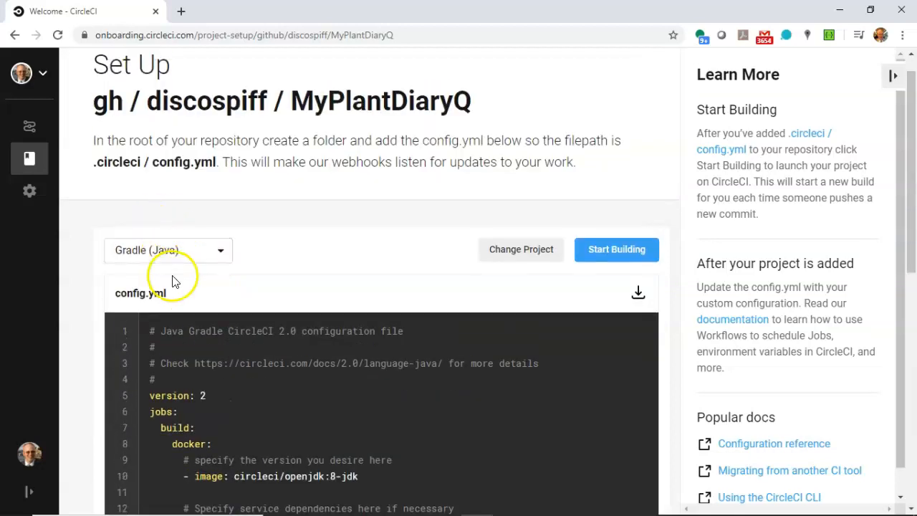
click(167, 250)
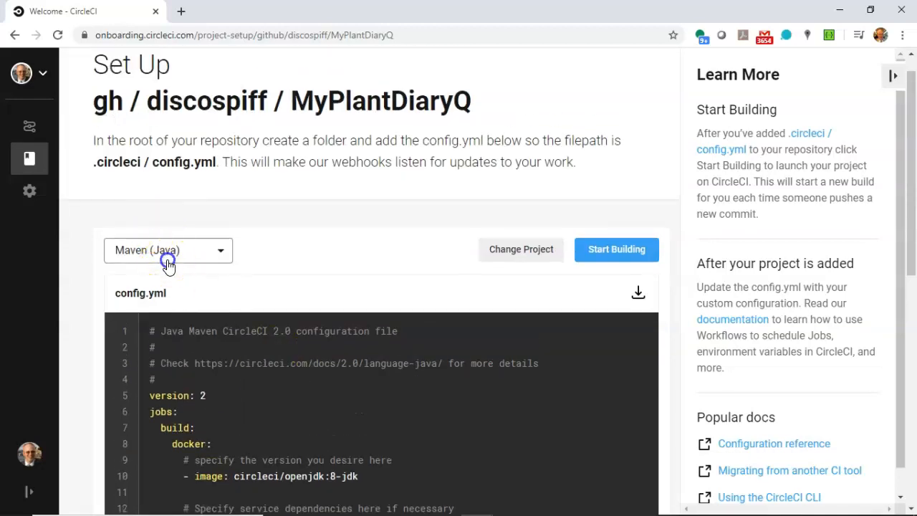
click(167, 250)
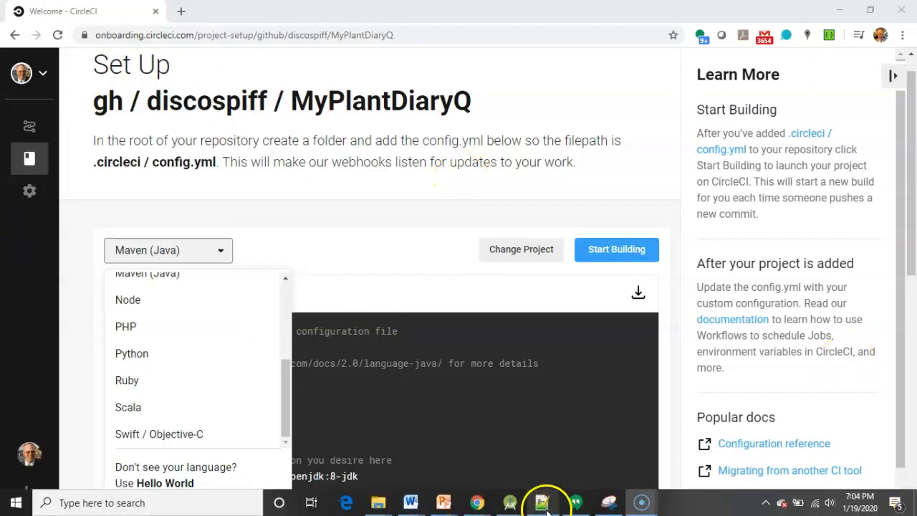
click(542, 501)
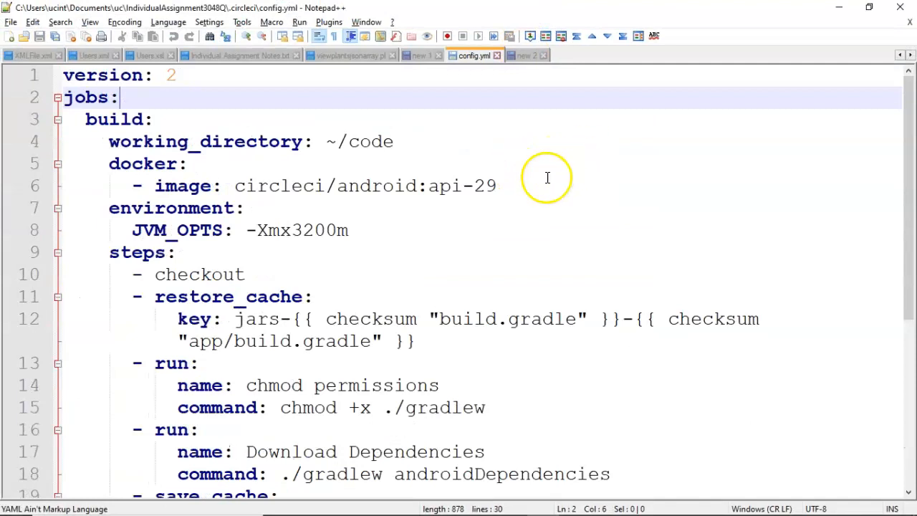
scroll(down, 3)
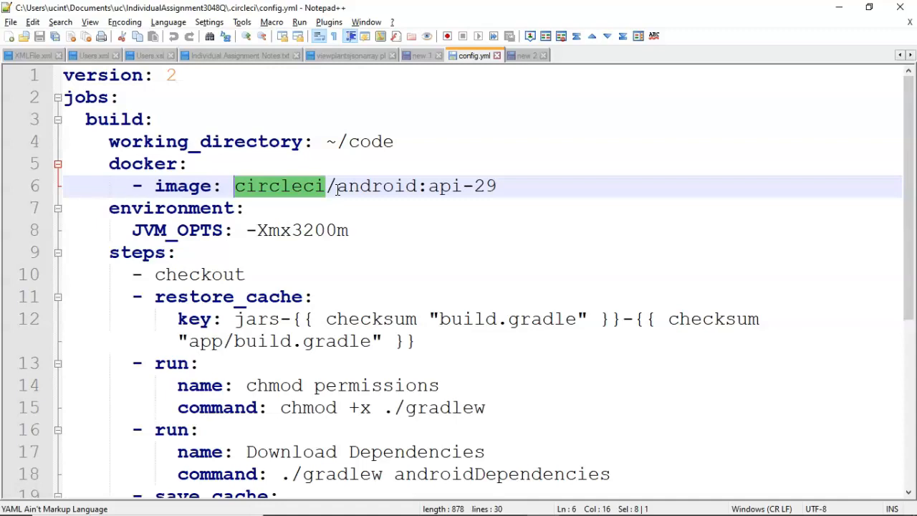
drag(329, 186, 498, 186)
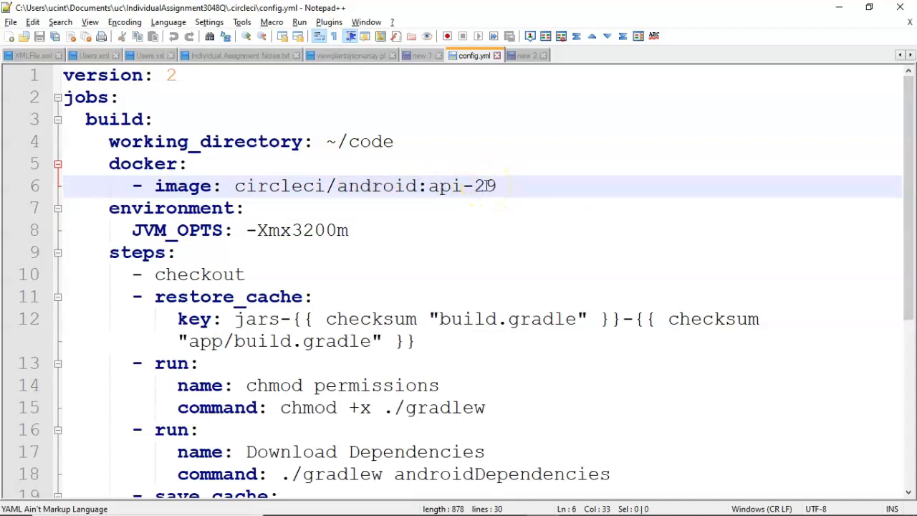
scroll(down, 3)
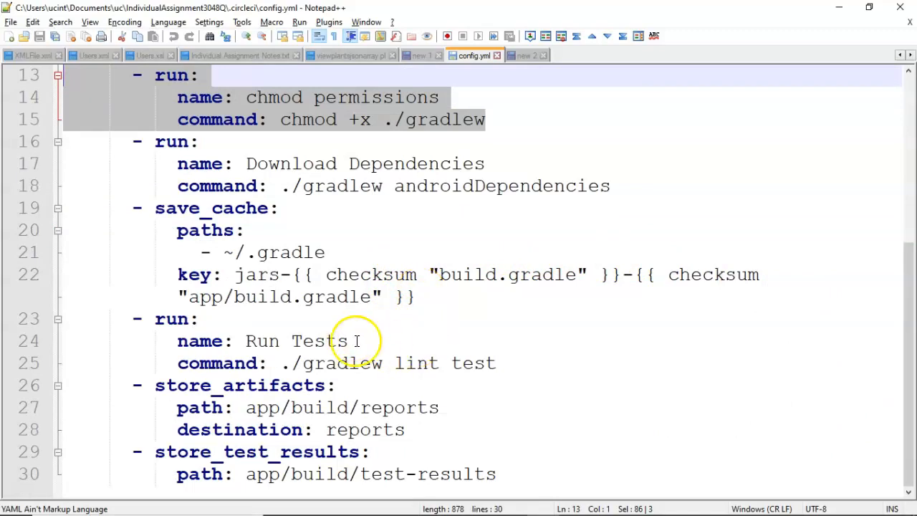
mouse_move(401, 408)
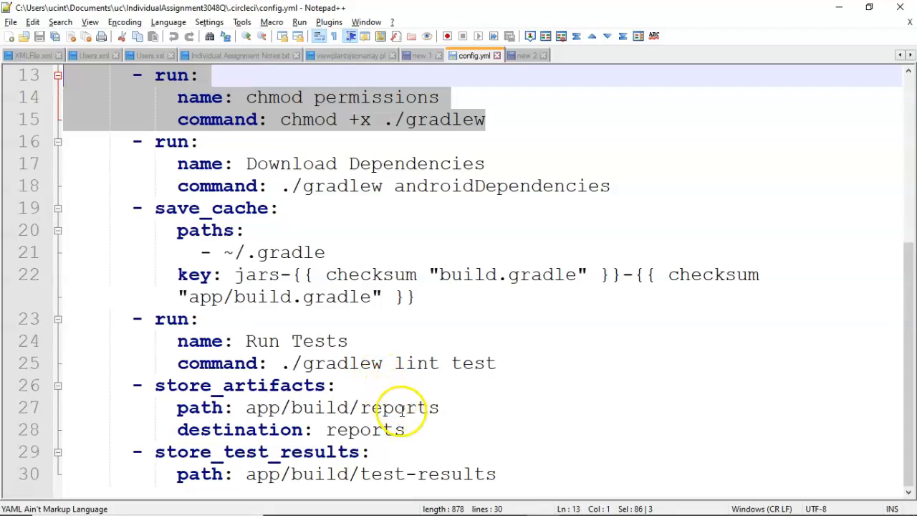
mouse_move(414, 431)
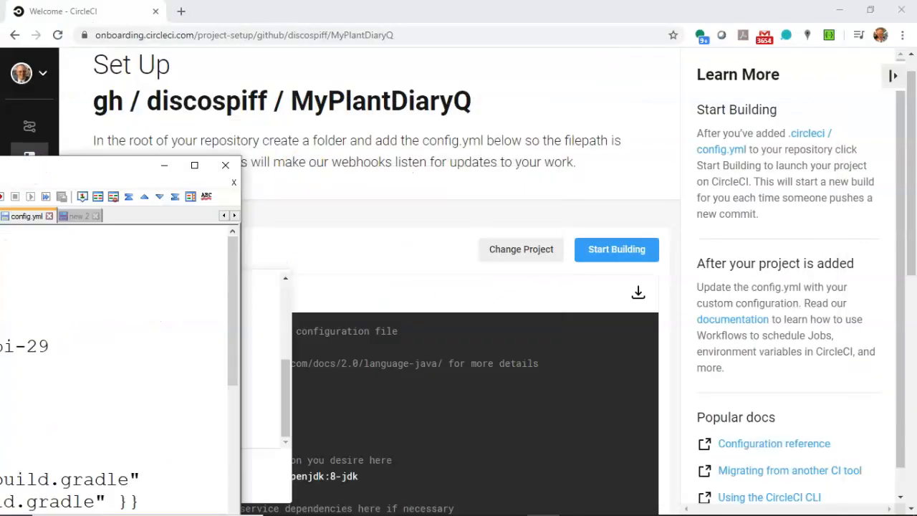
- Show the MyPlantDiary app folder in File Explorer from Android Studio
click(169, 250)
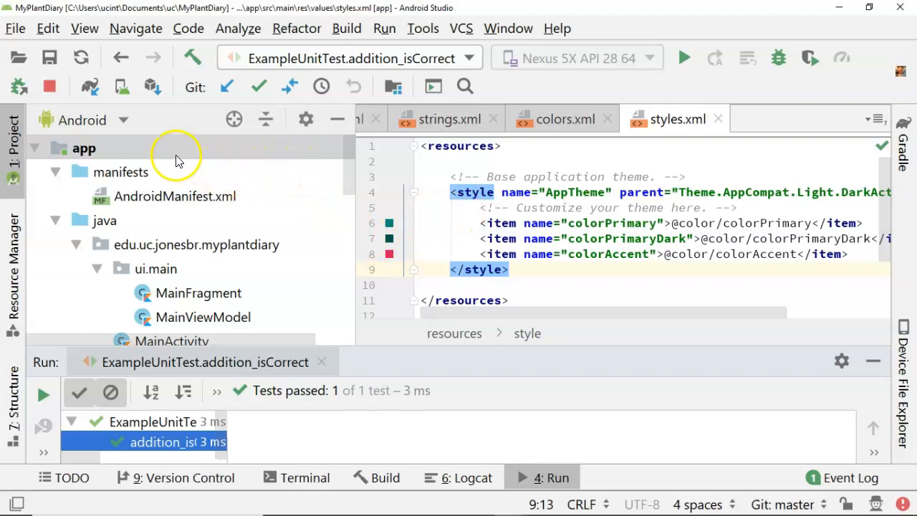
right_click(179, 148)
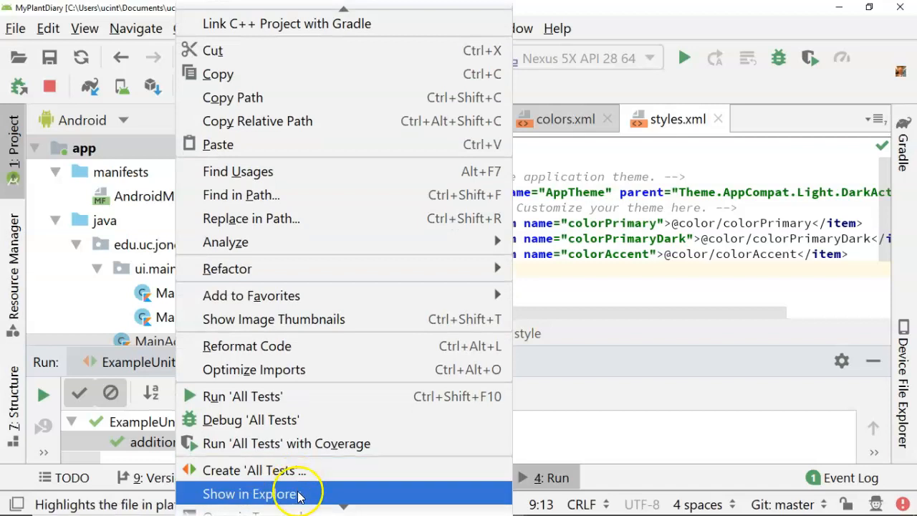
click(250, 493)
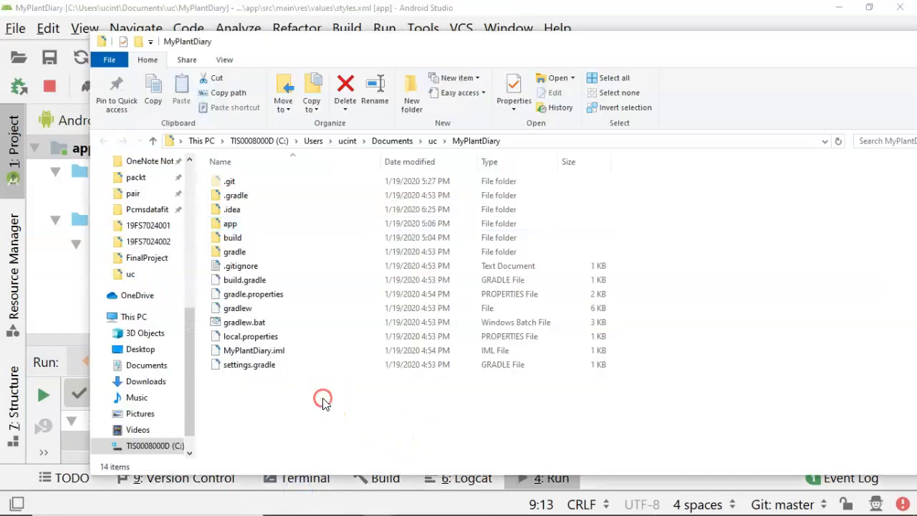
- Create a .circleci folder in the project root and paste the config file into it
right_click(323, 399)
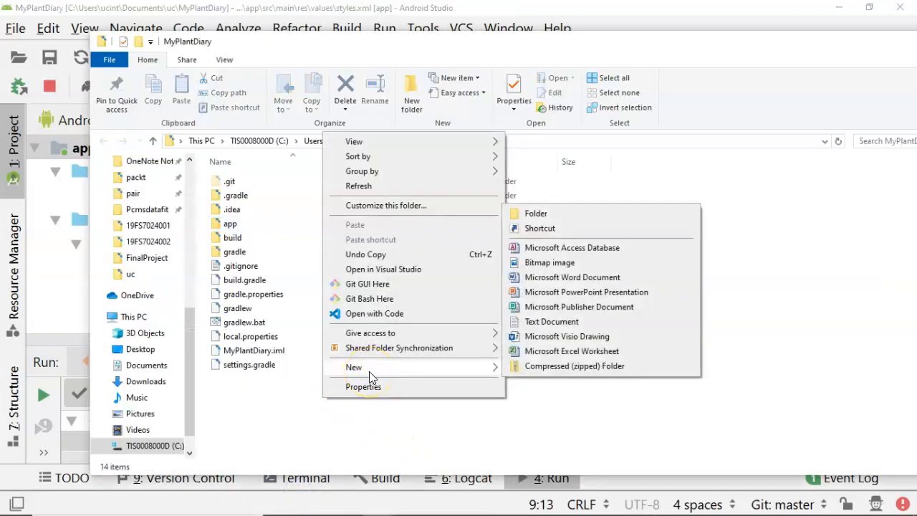
click(536, 213)
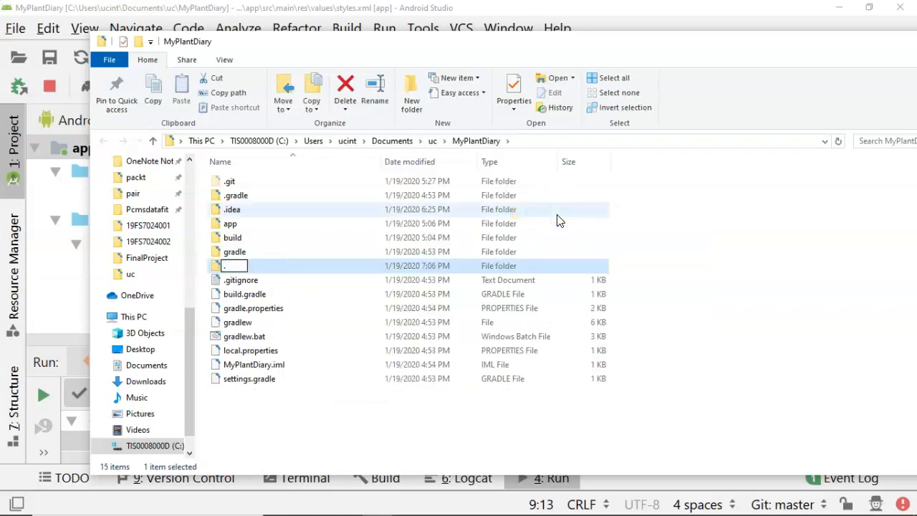
text(.circleci)
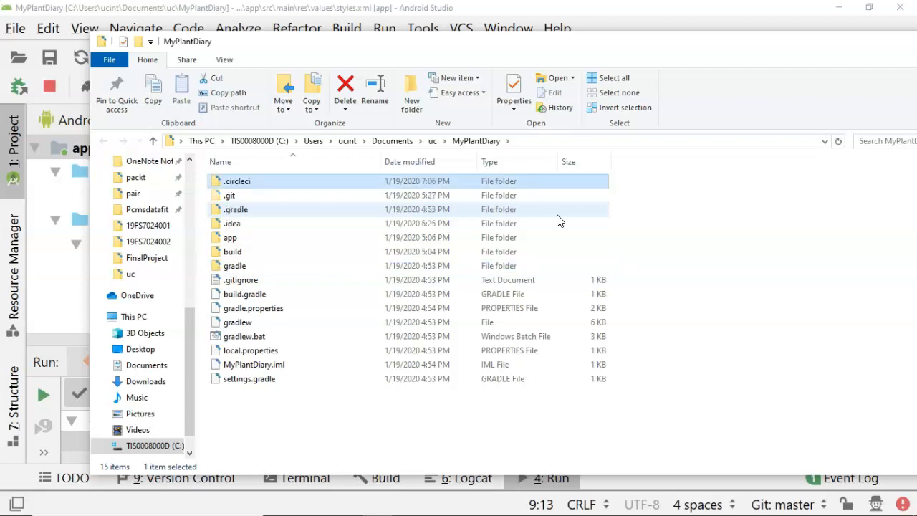
double_click(237, 181)
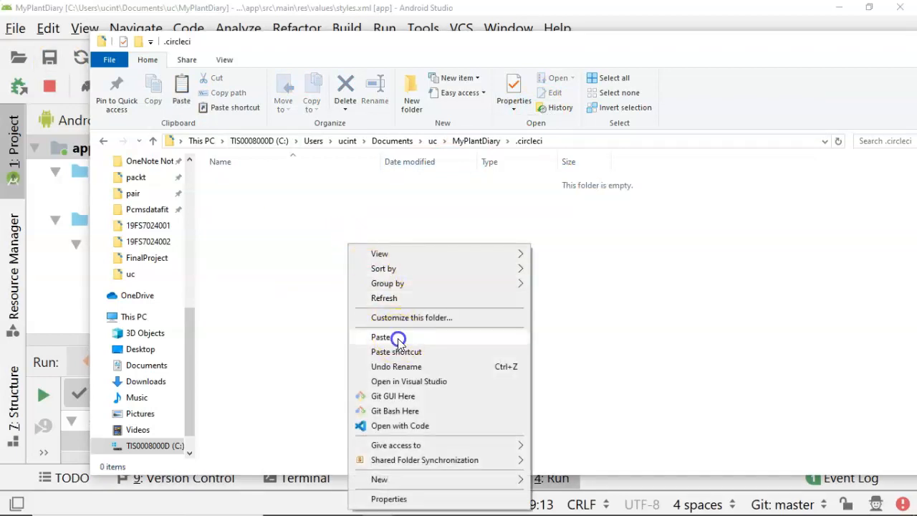
click(381, 337)
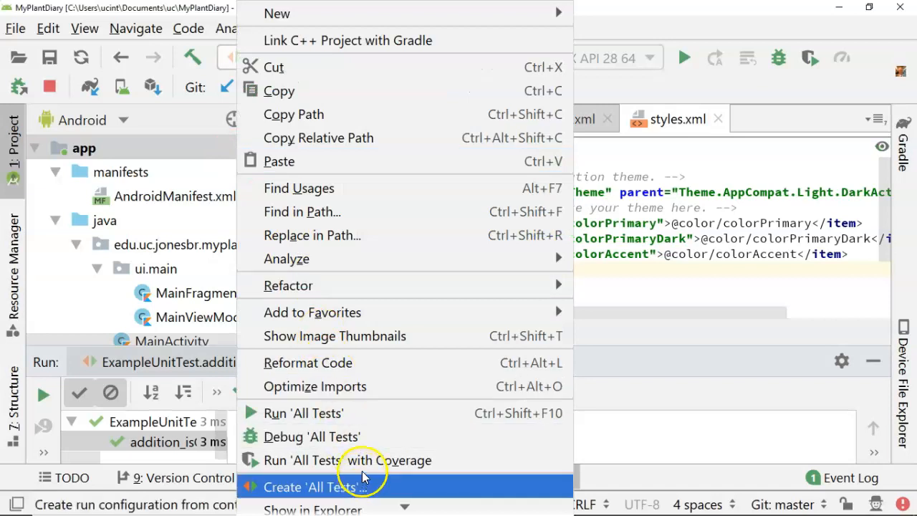
- Commit the .circleci folder with message 'Add CircleCI yaml file to integrate with CI/CD'
scroll(down, 3)
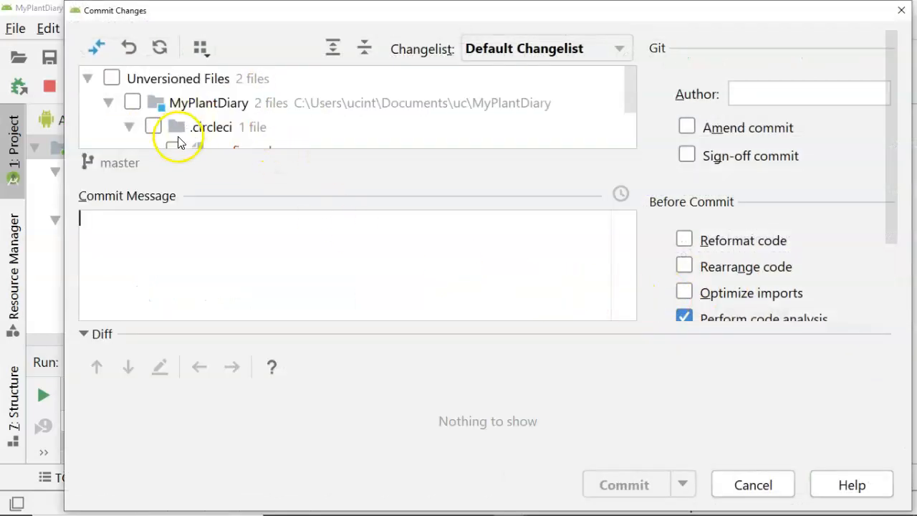
click(153, 127)
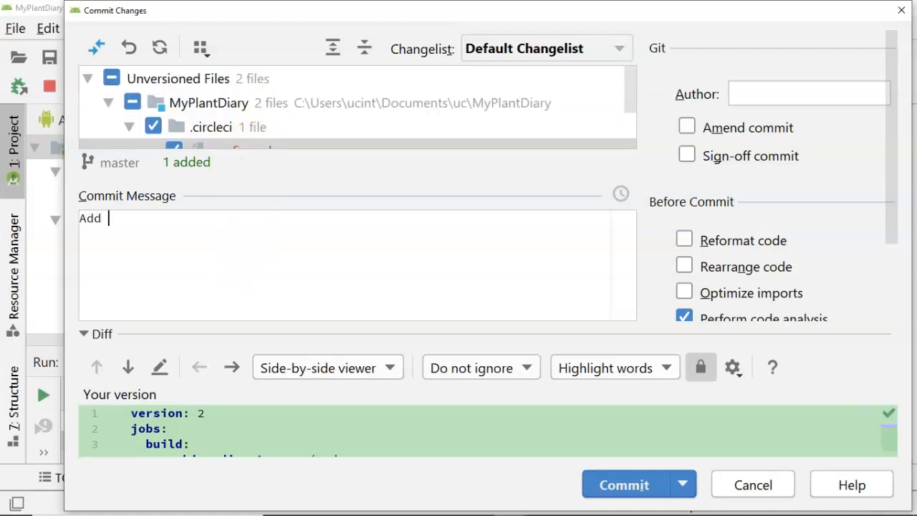
text(CircleCI)
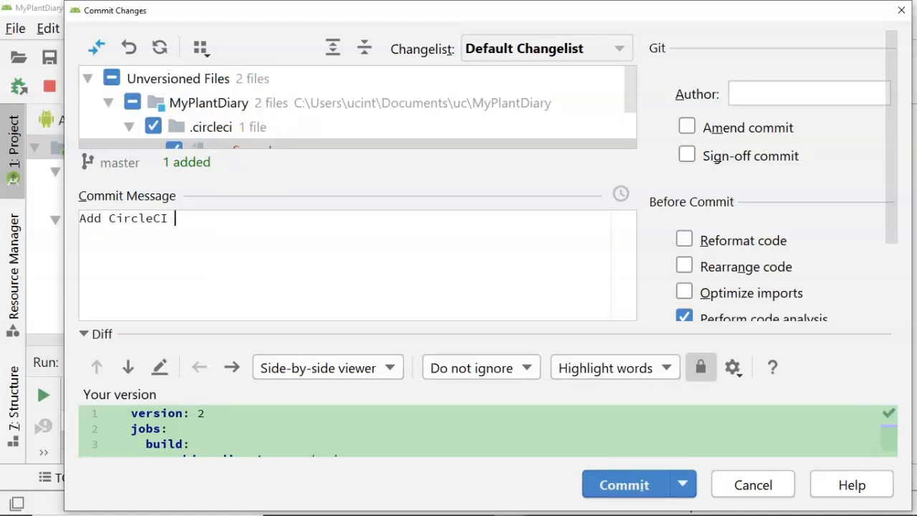
text(yaml file.)
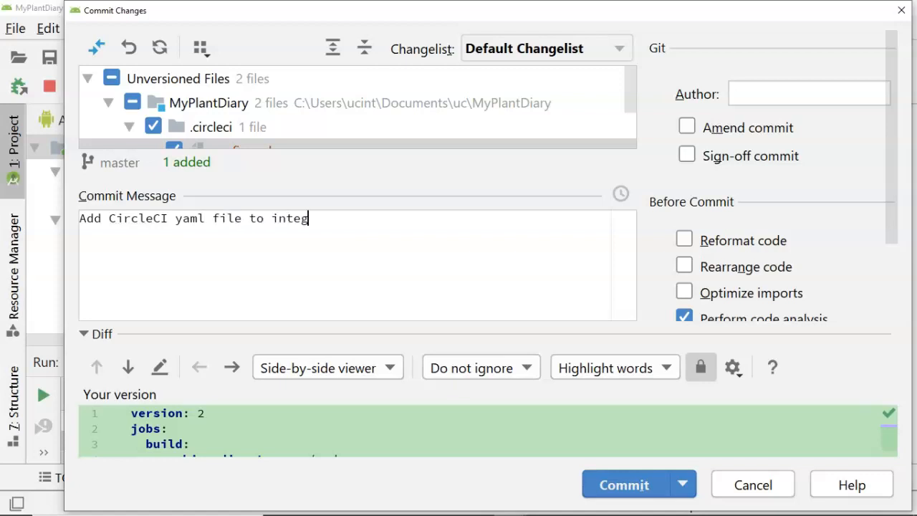
text(rate with CI/CD)
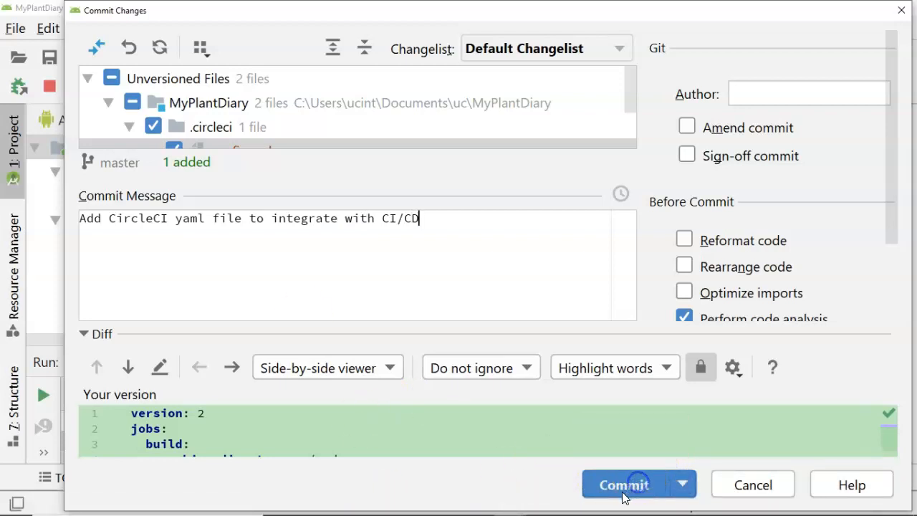
click(622, 484)
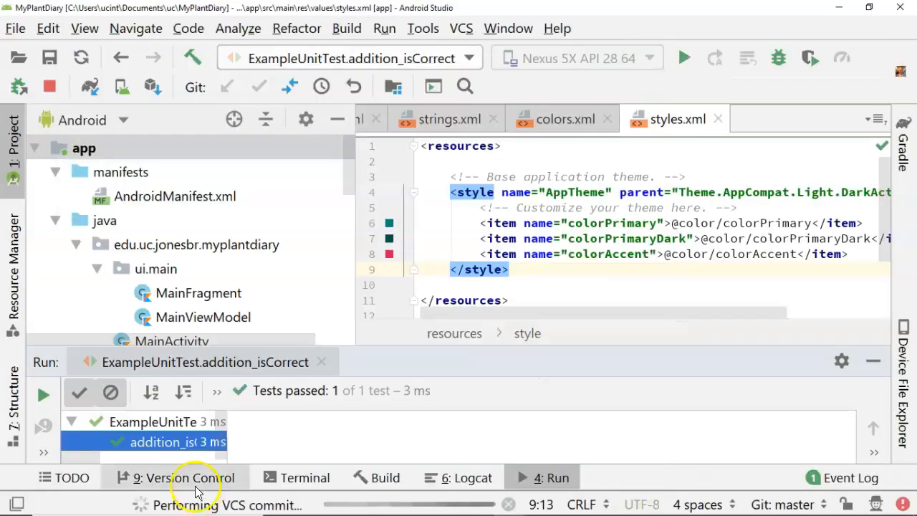
- Push the config commit to origin master via VCS > Git > Push
click(184, 478)
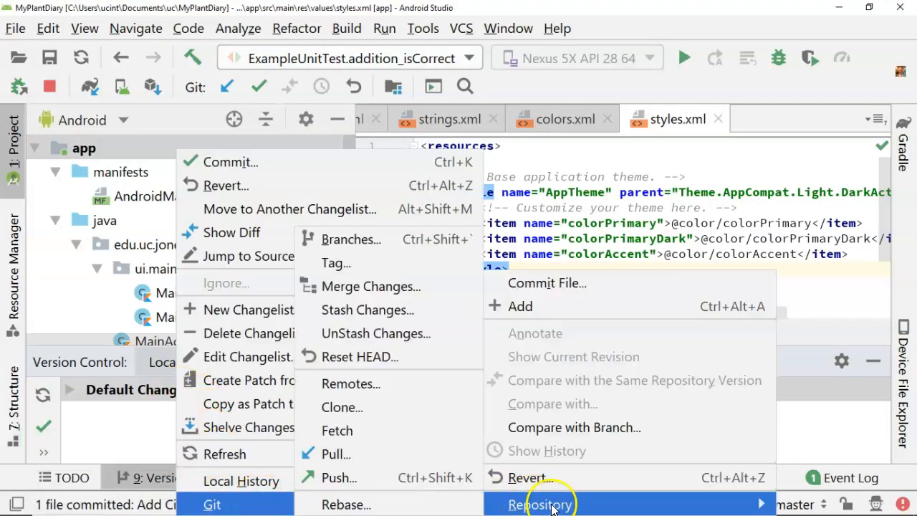
click(338, 478)
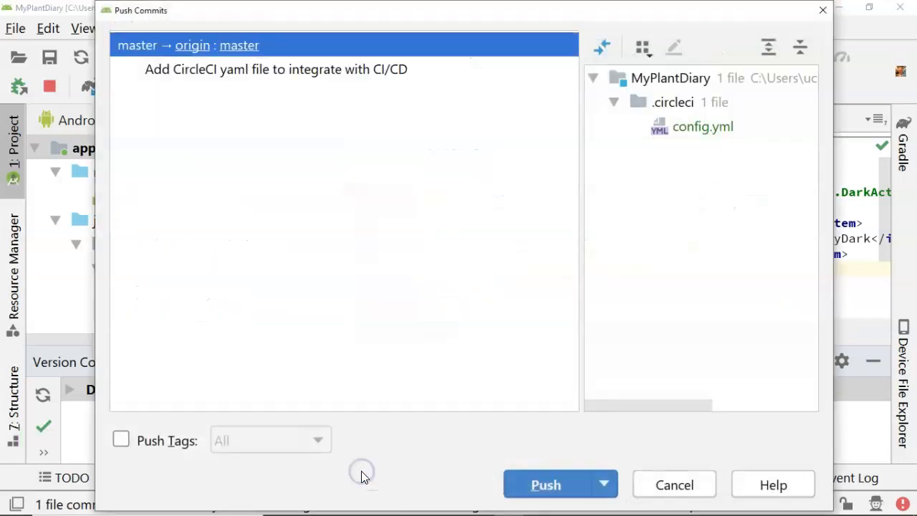
click(546, 485)
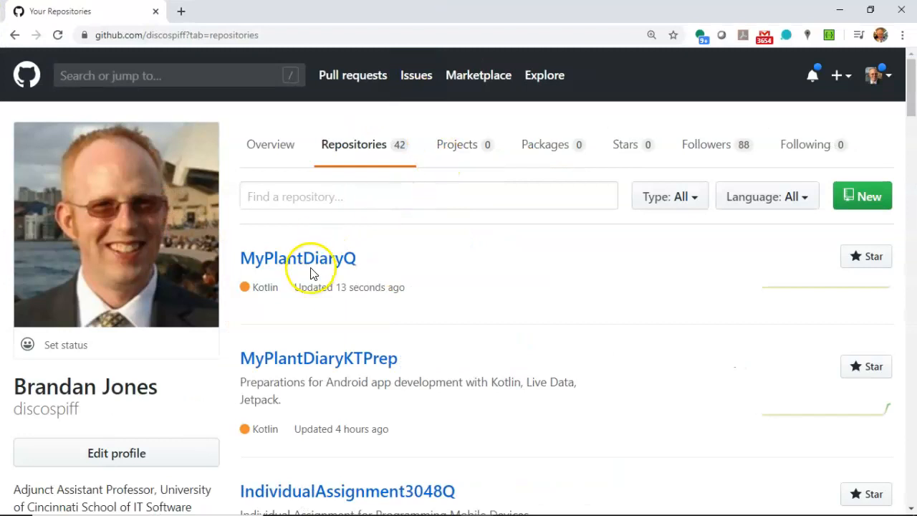
- Open MyPlantDiaryQ on GitHub and view the master commit history
click(297, 258)
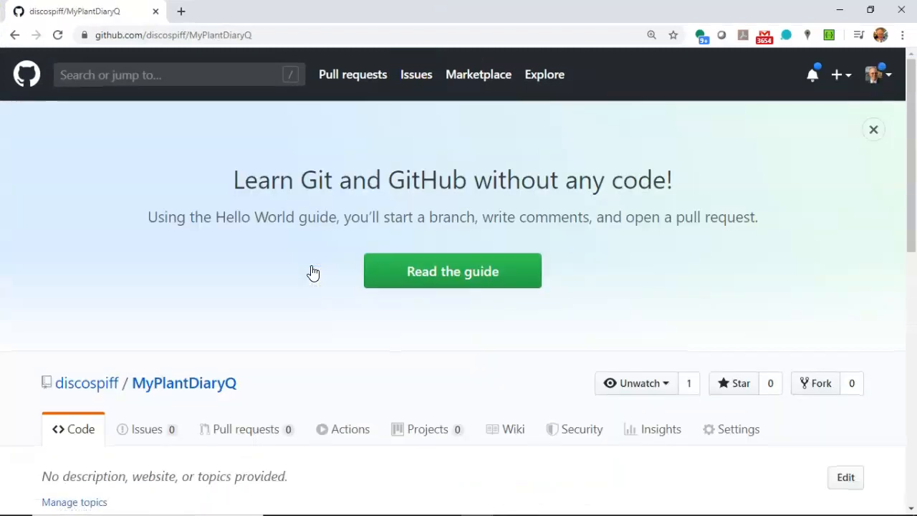
click(133, 206)
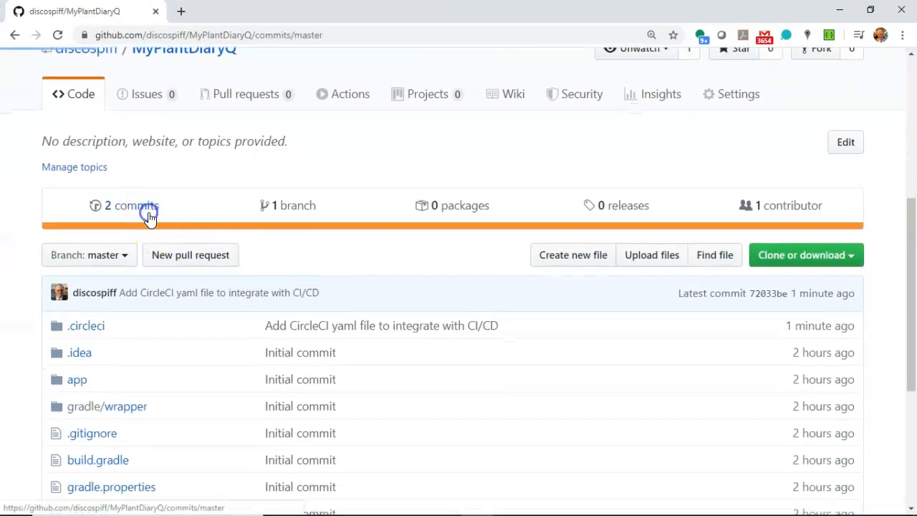
click(133, 205)
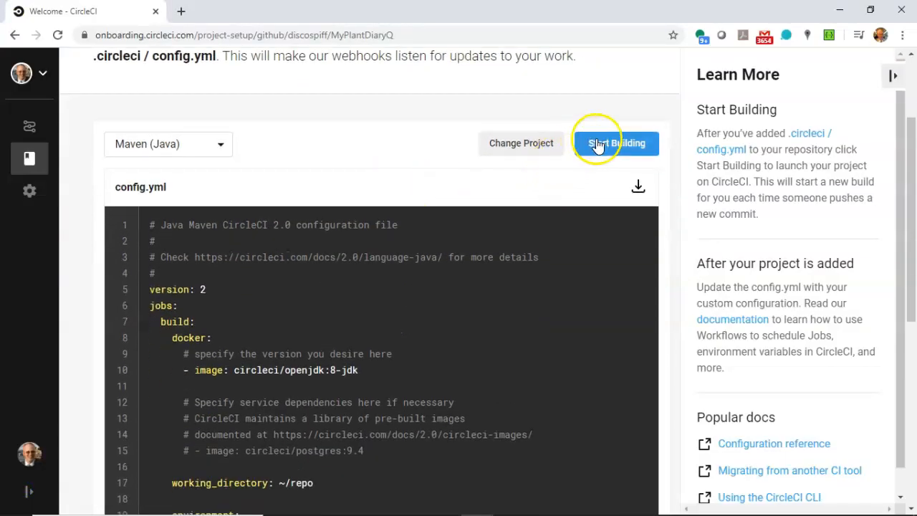
- Start building MyPlantDiaryQ and confirm the config.yml is added
click(615, 143)
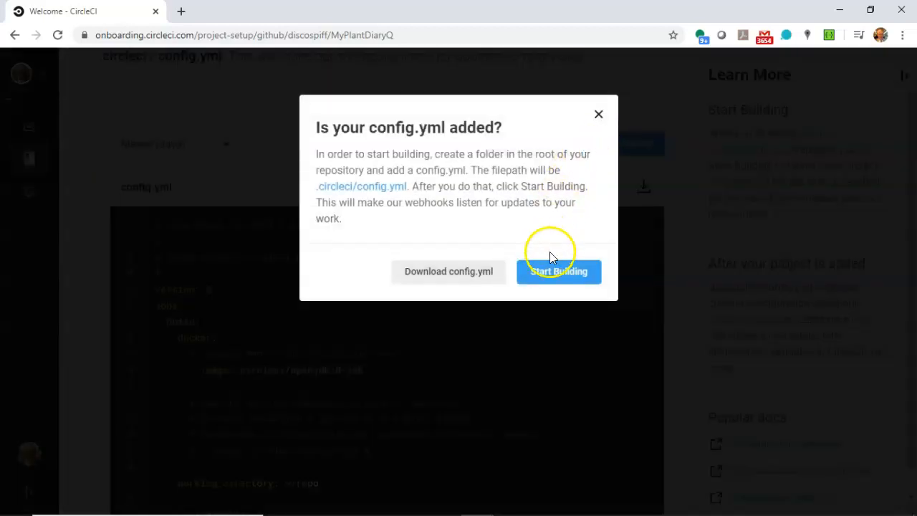
mouse_move(513, 233)
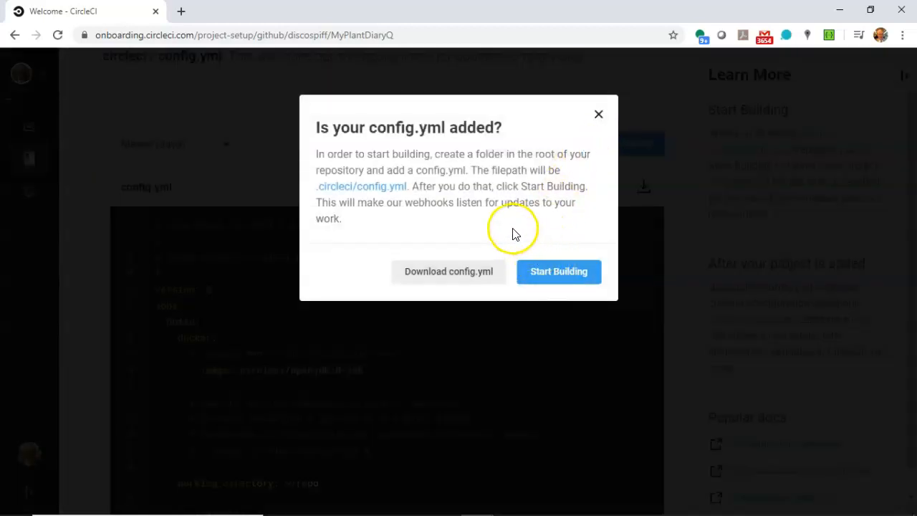
mouse_move(559, 271)
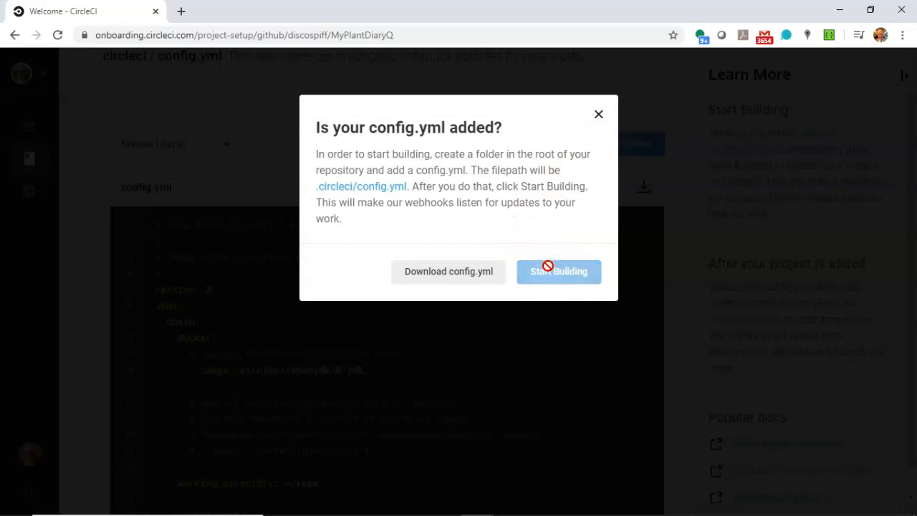
click(559, 271)
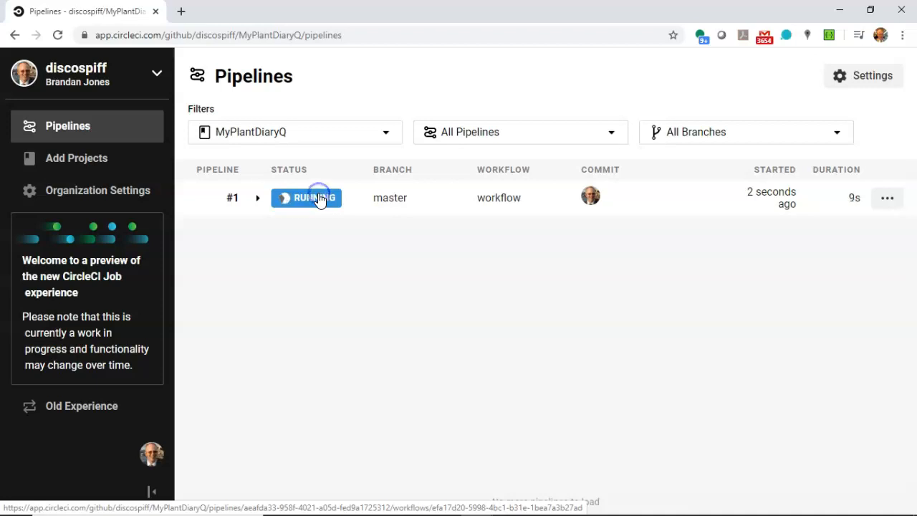
- Open pipeline #1's build job and expand the Run Tests step output
click(307, 198)
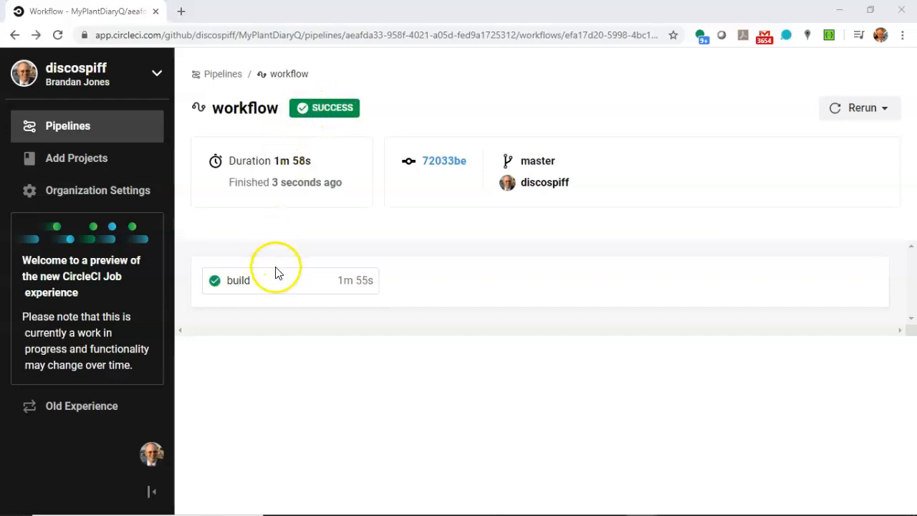
click(238, 280)
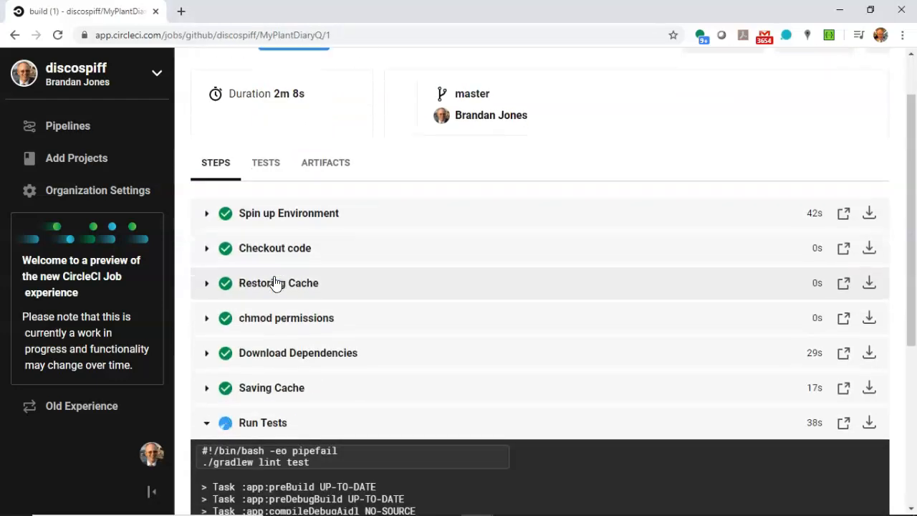
scroll(down, 3)
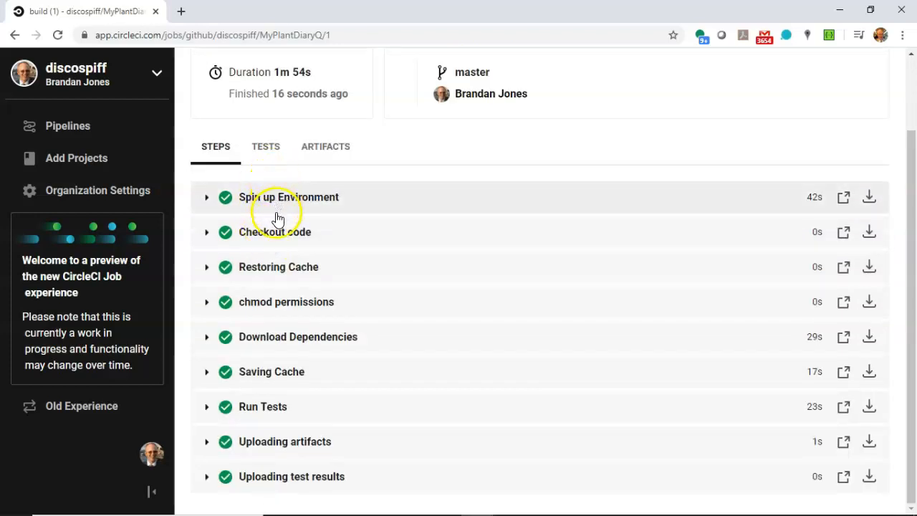
mouse_move(308, 310)
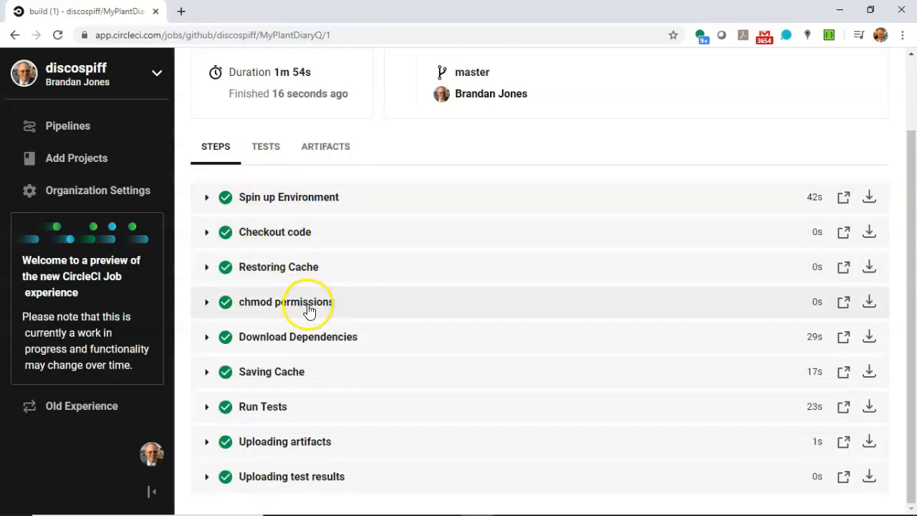
mouse_move(315, 337)
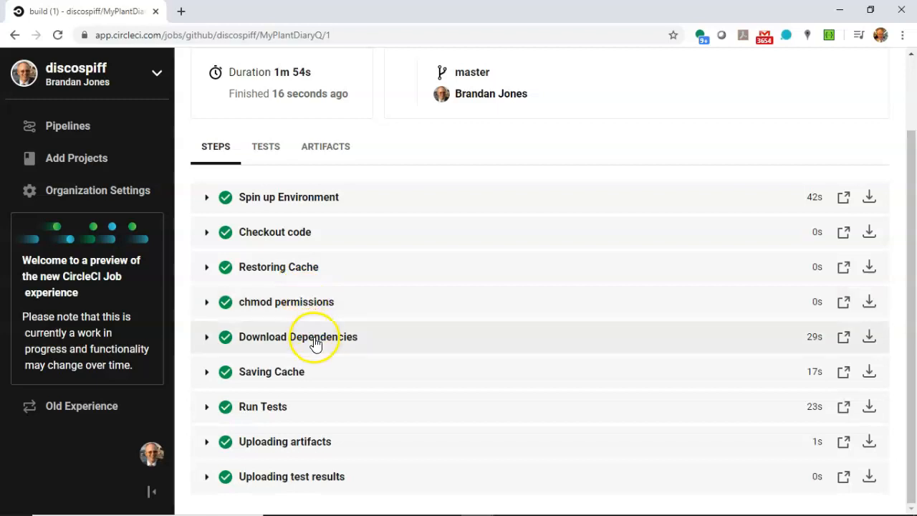
mouse_move(256, 414)
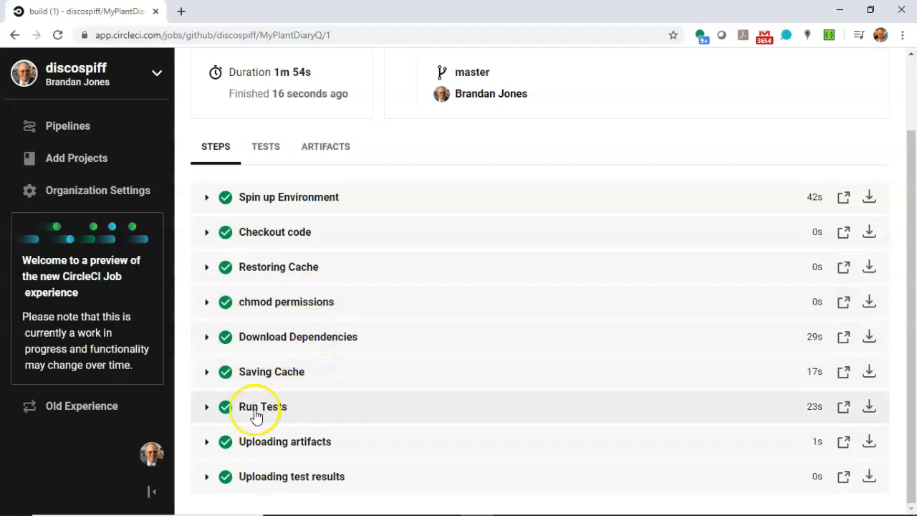
click(262, 406)
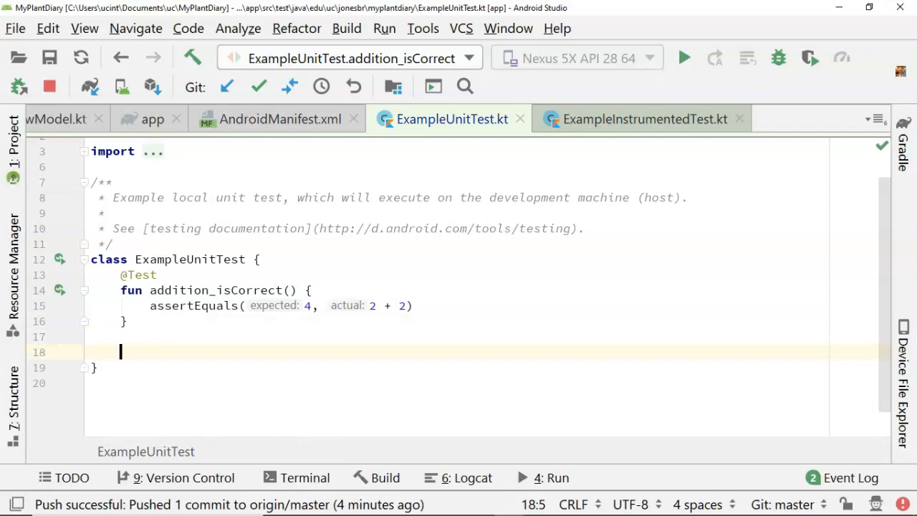
text(fun_addtion)
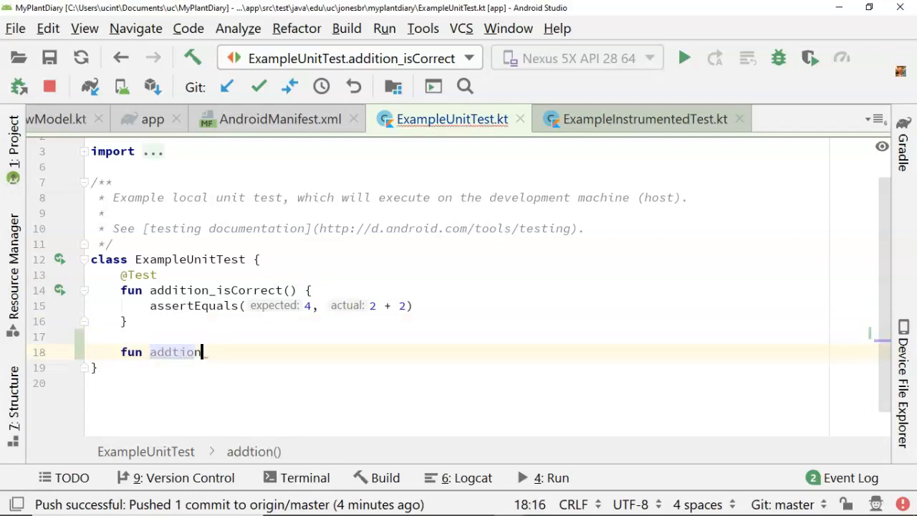
text(_isNot)
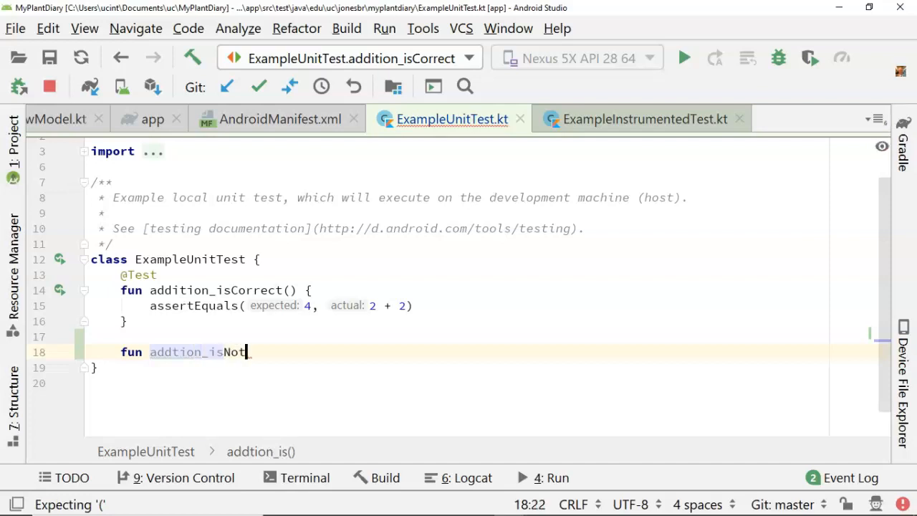
text(Correct90)
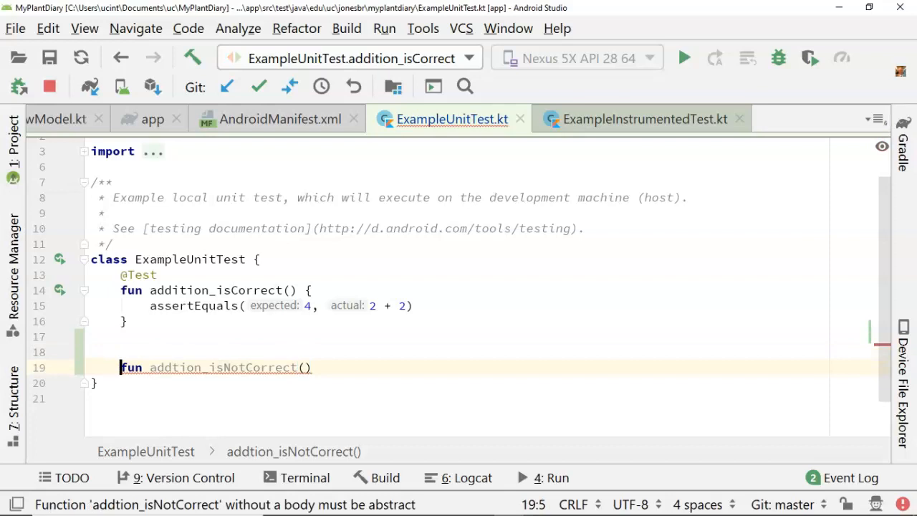
text(@Test)
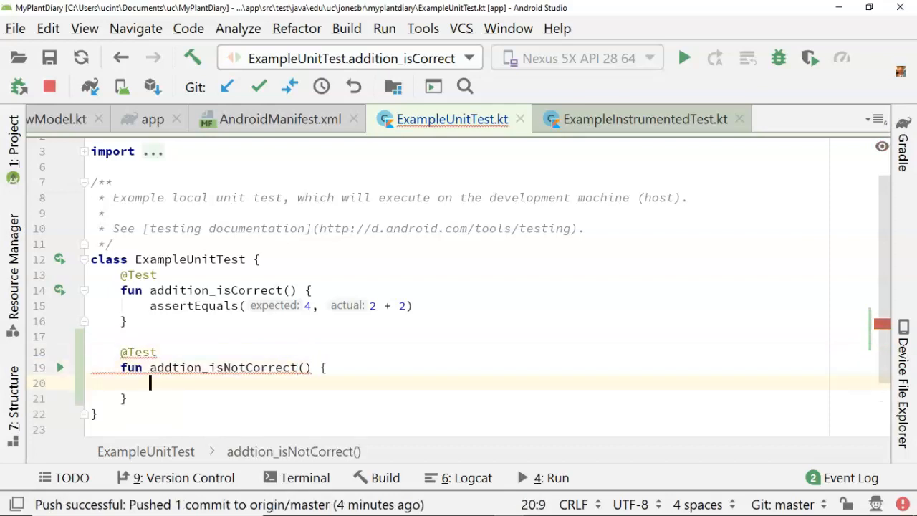
text(asser)
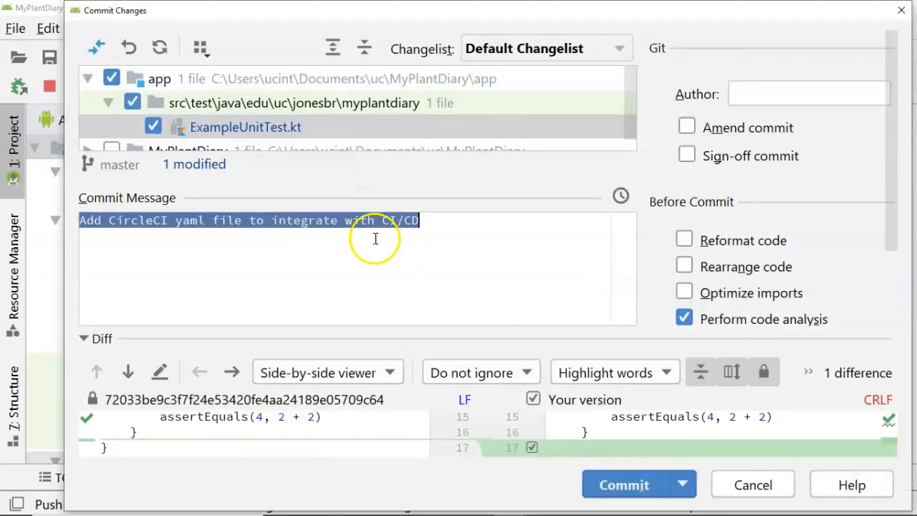
- Commit and push with message 'Add an intentionally failing test.'
text(Add an int)
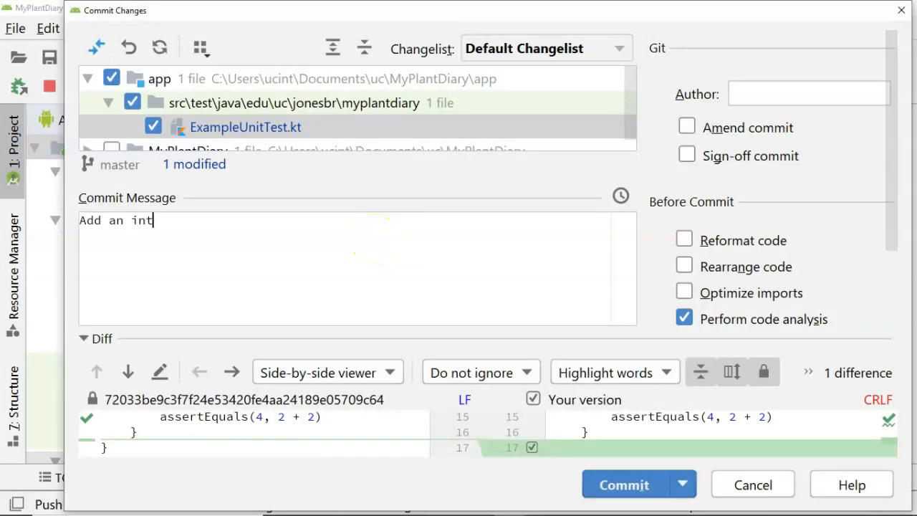
text(ionally failing)
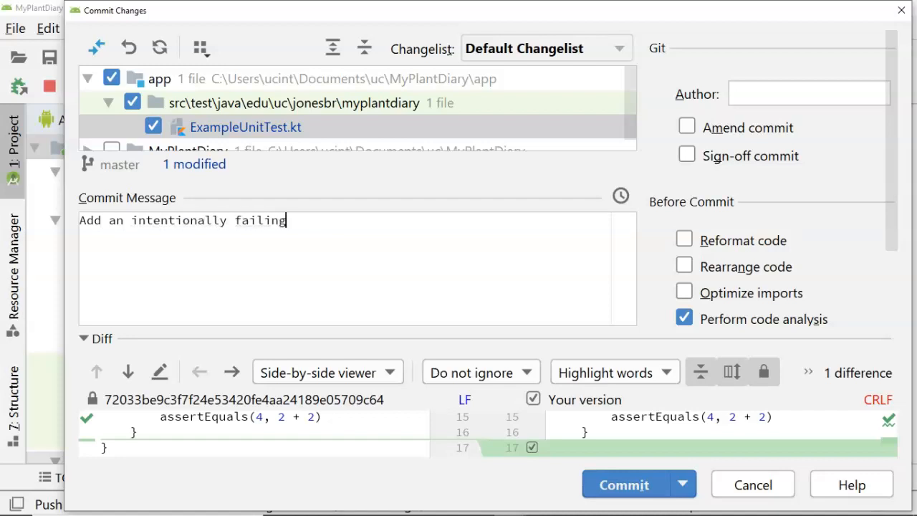
text(test.)
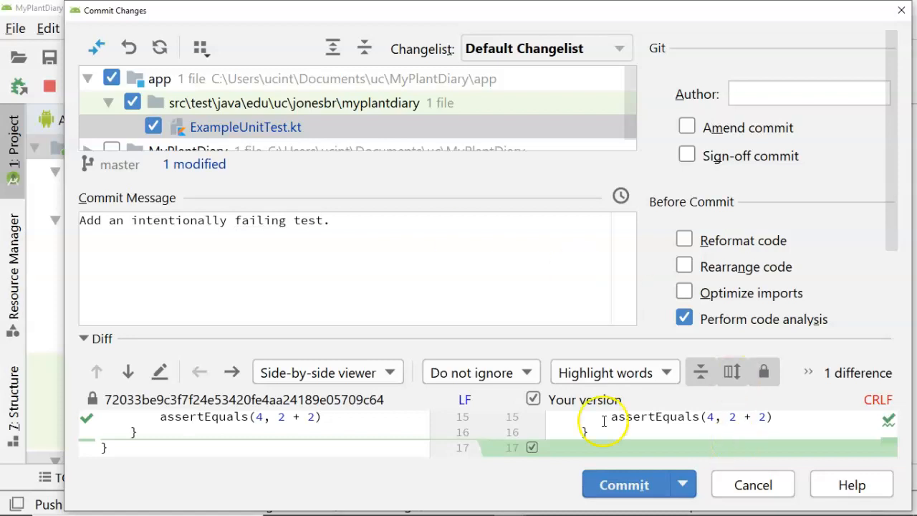
click(681, 484)
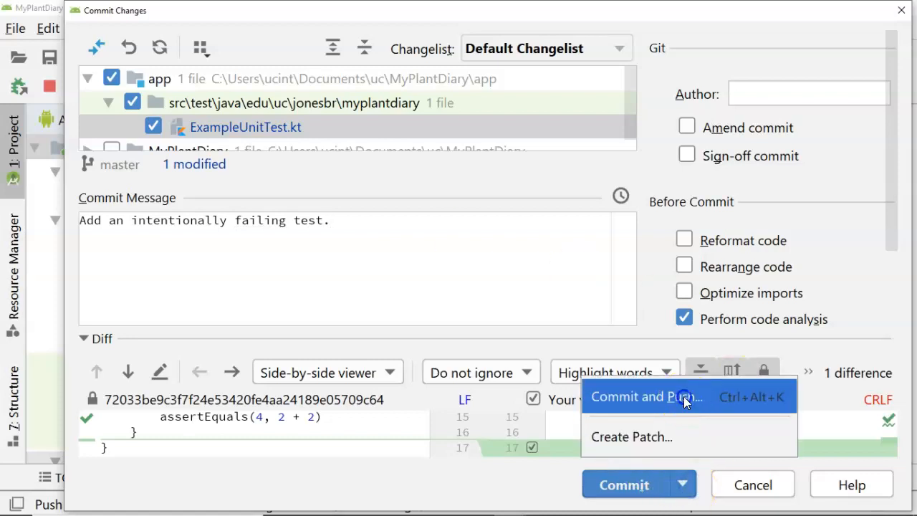
click(645, 396)
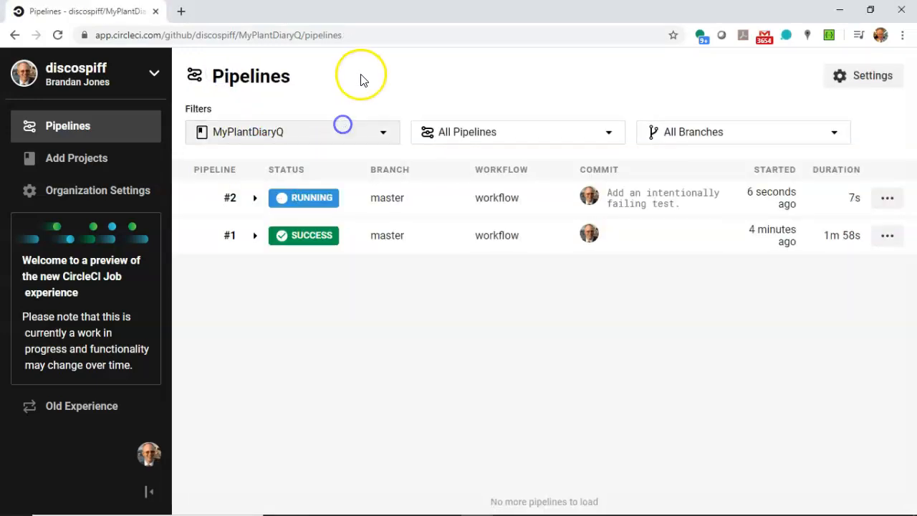
mouse_move(311, 235)
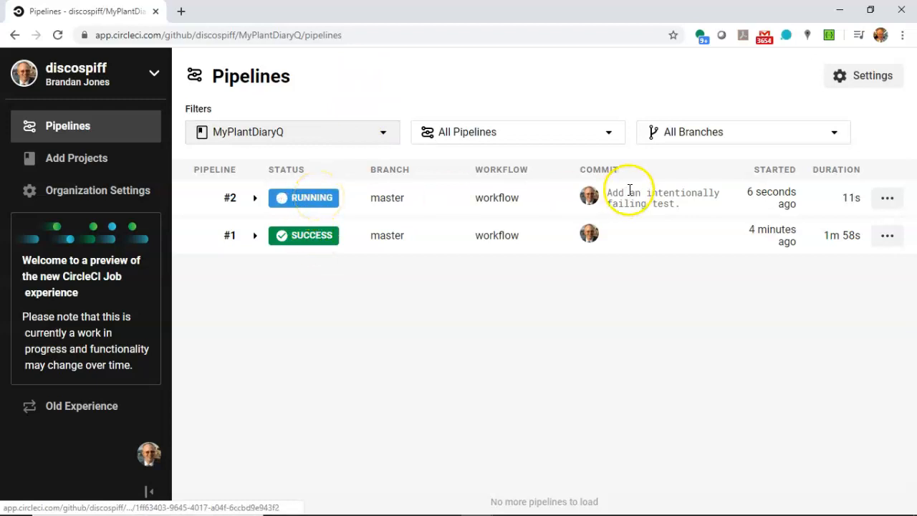
mouse_move(600, 288)
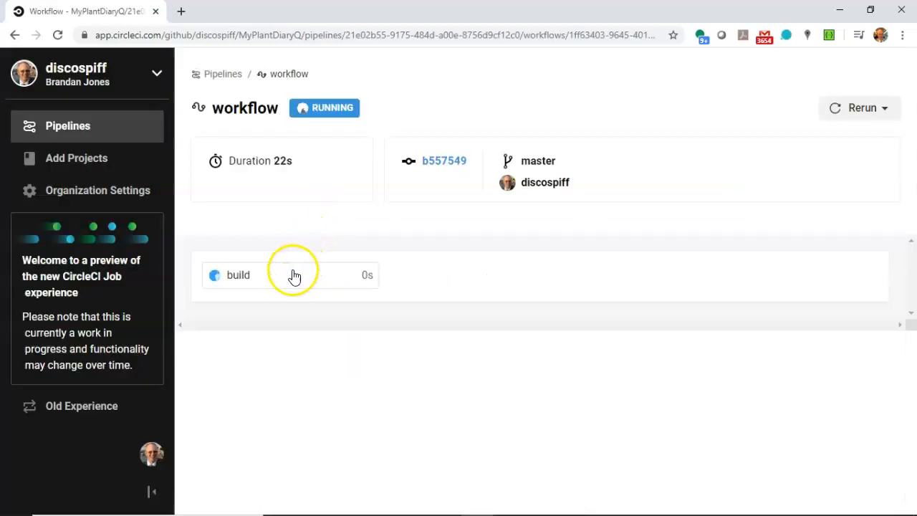
- Open pipeline #2's build job and follow its steps until Run Tests fails
click(238, 275)
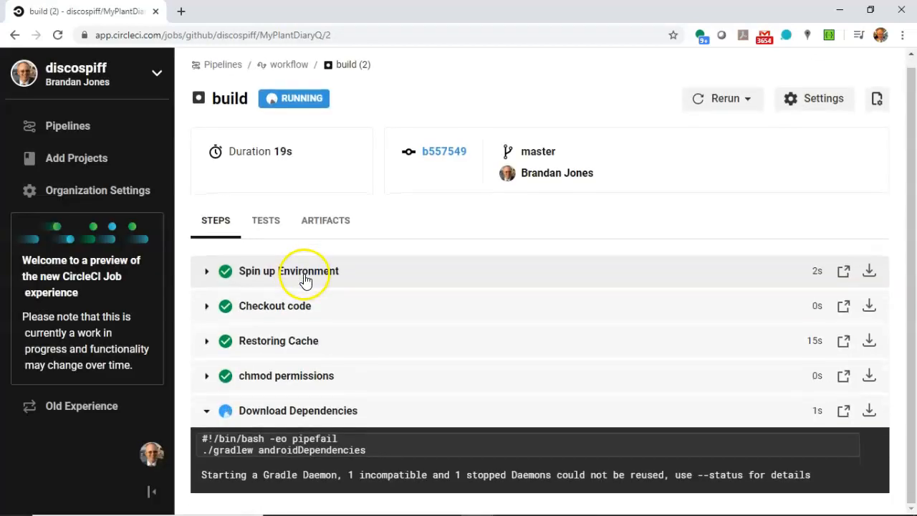
mouse_move(332, 351)
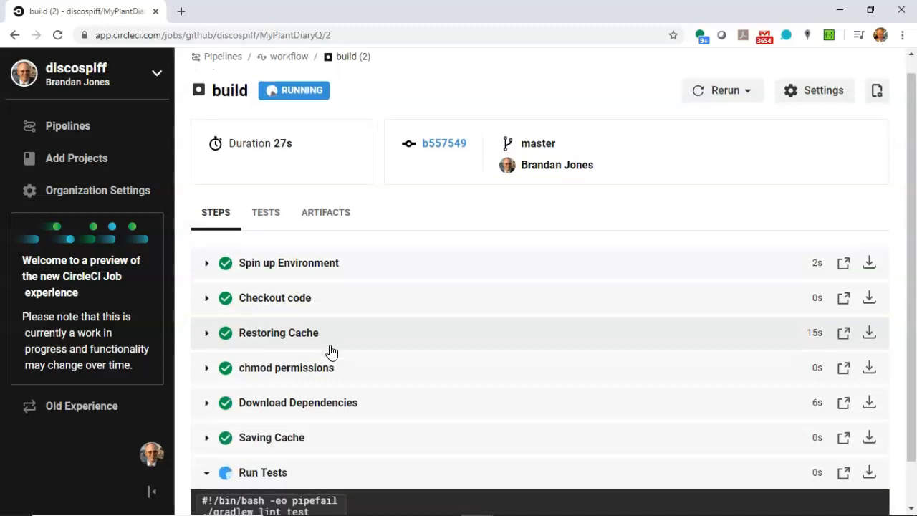
scroll(down, 3)
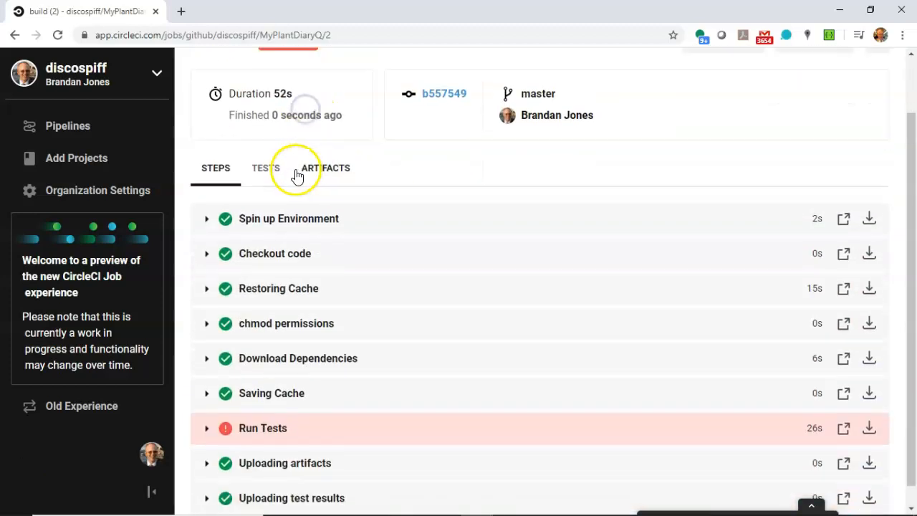
- Check build 2's failing addtion_isNotCorrect test (expected 4, got 3), then view build 1's test results
click(263, 167)
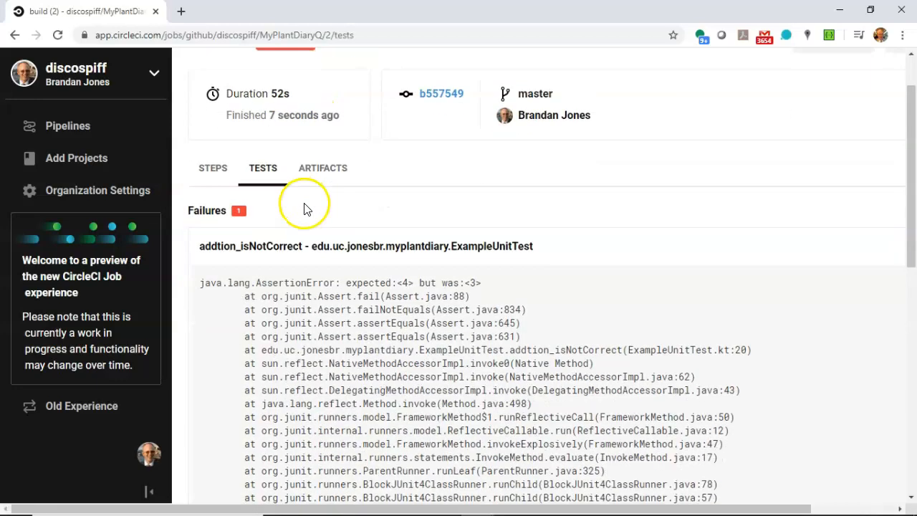
scroll(down, 3)
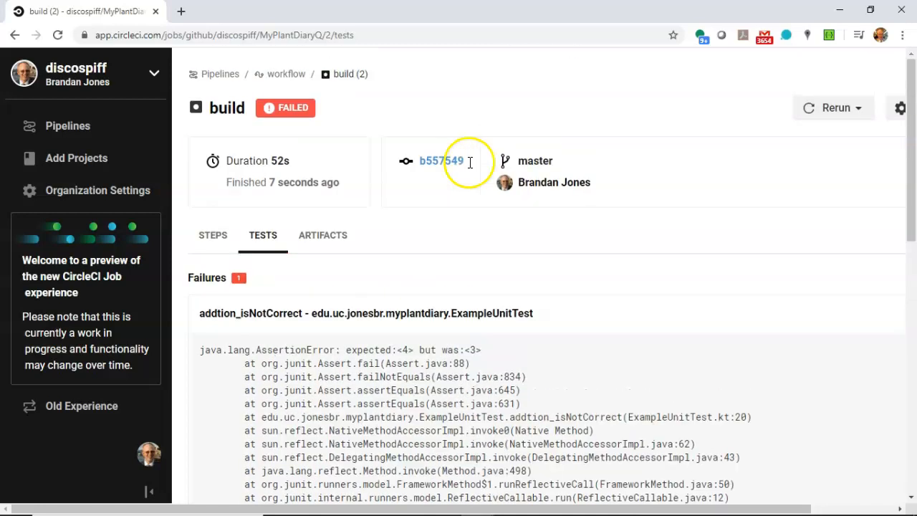
mouse_move(177, 180)
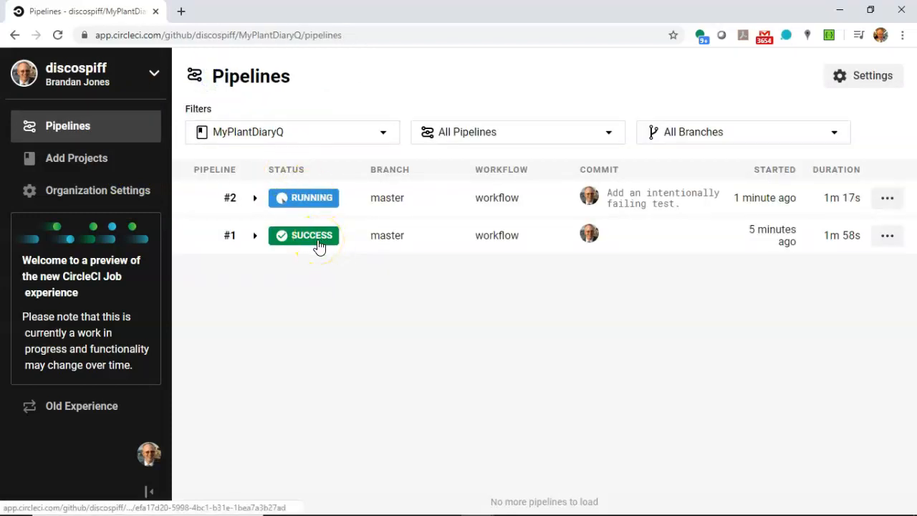
click(311, 235)
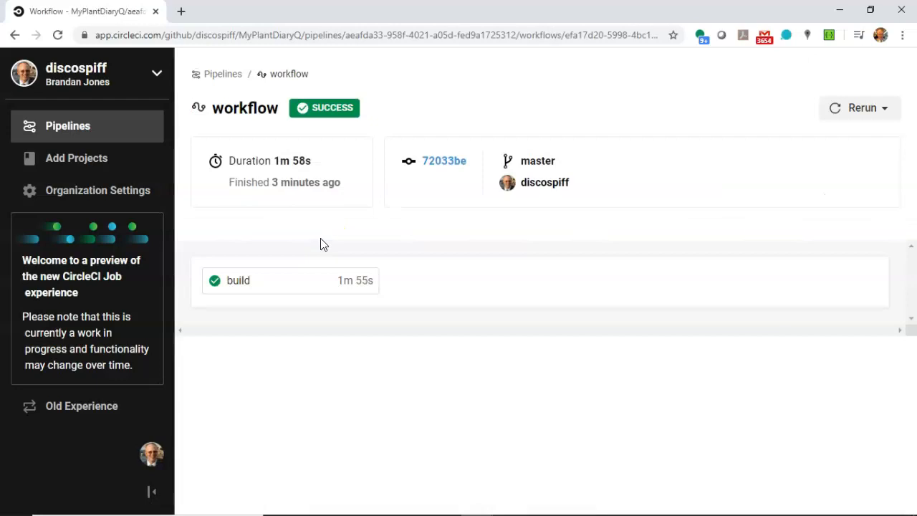
click(238, 280)
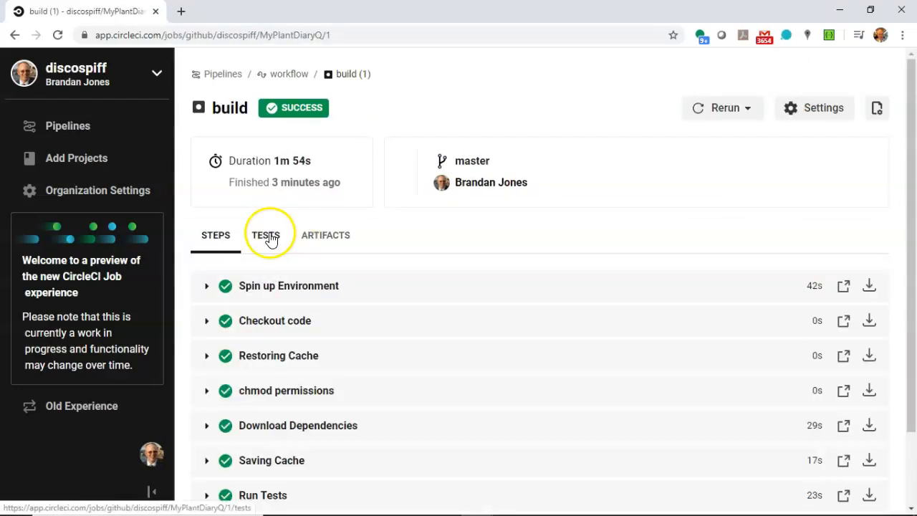
click(265, 235)
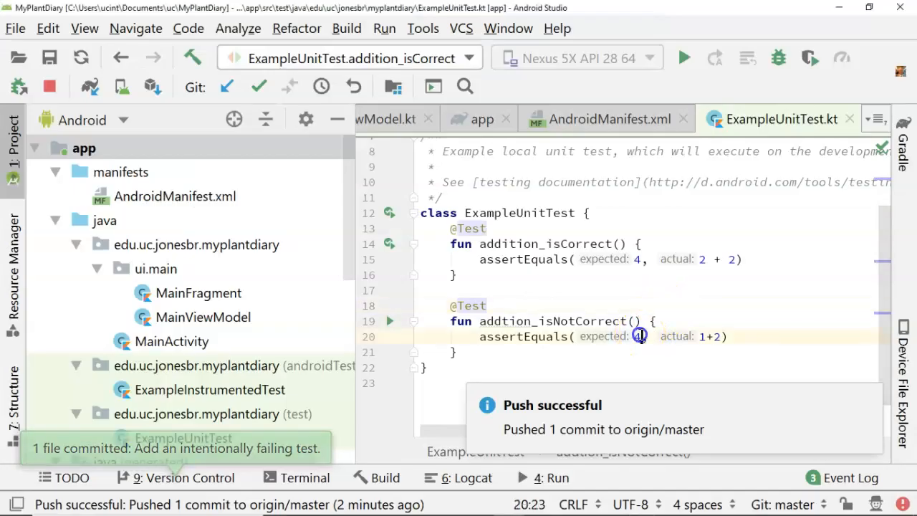
- Change addtion_isNotCorrect's expected value to 3 and commit with message 'Fix failing test'
text(3)
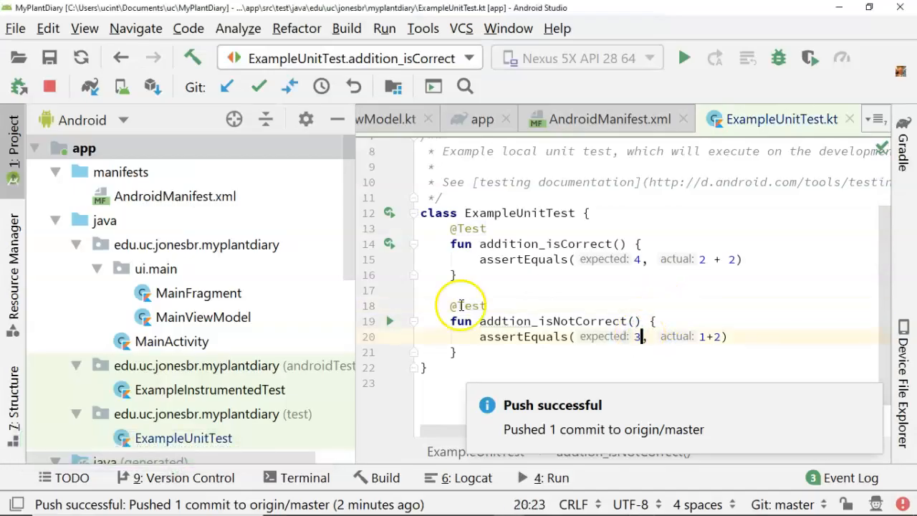
right_click(83, 149)
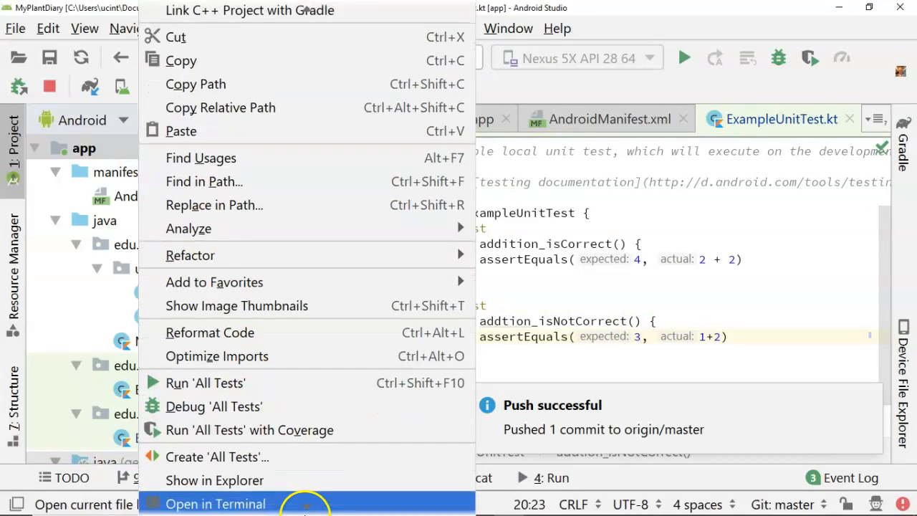
click(596, 287)
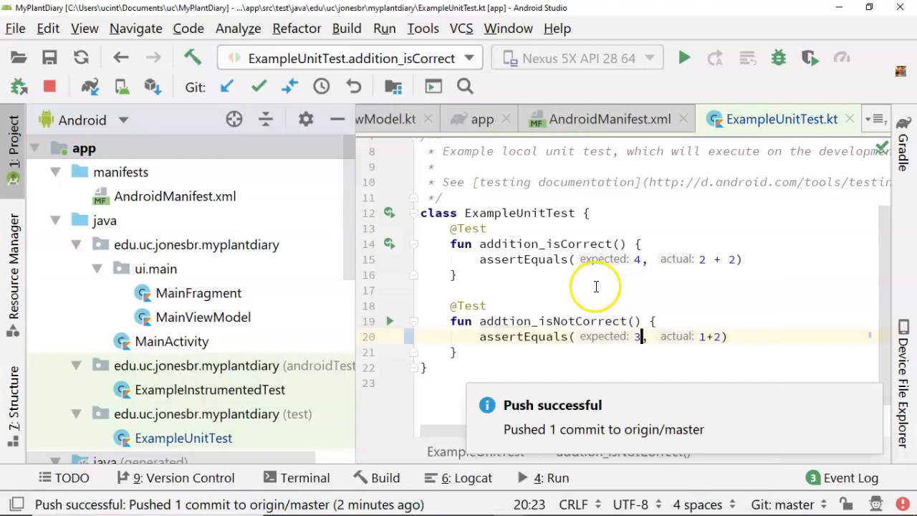
text(Fix fial)
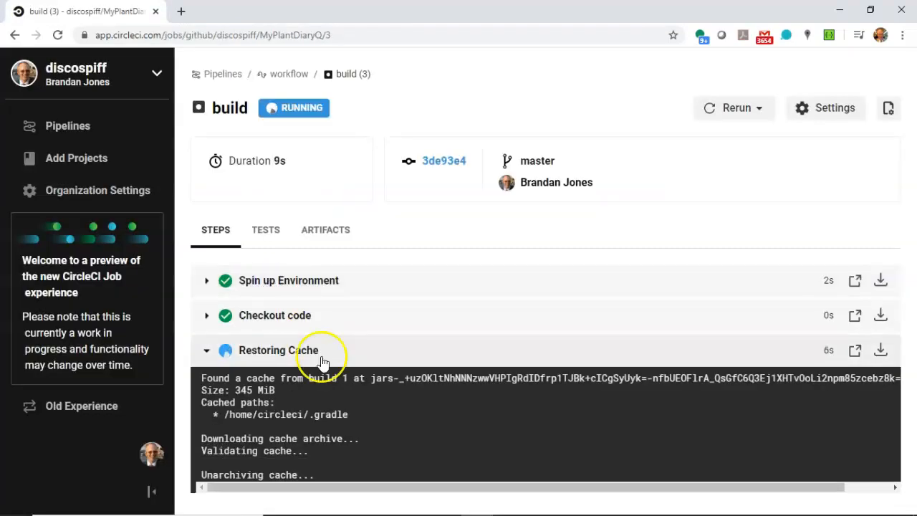
- Confirm build 3 passed every step and its Tests tab reports 'All your tests are passing'
scroll(down, 3)
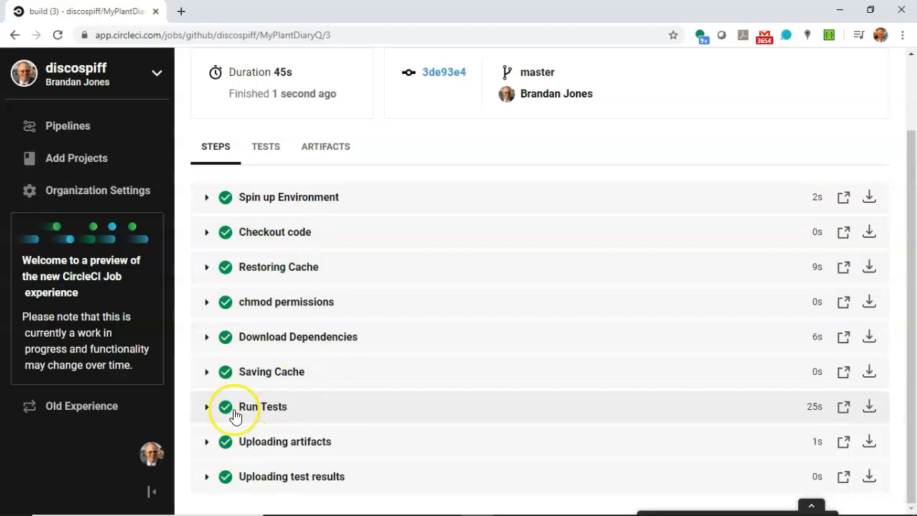
click(265, 146)
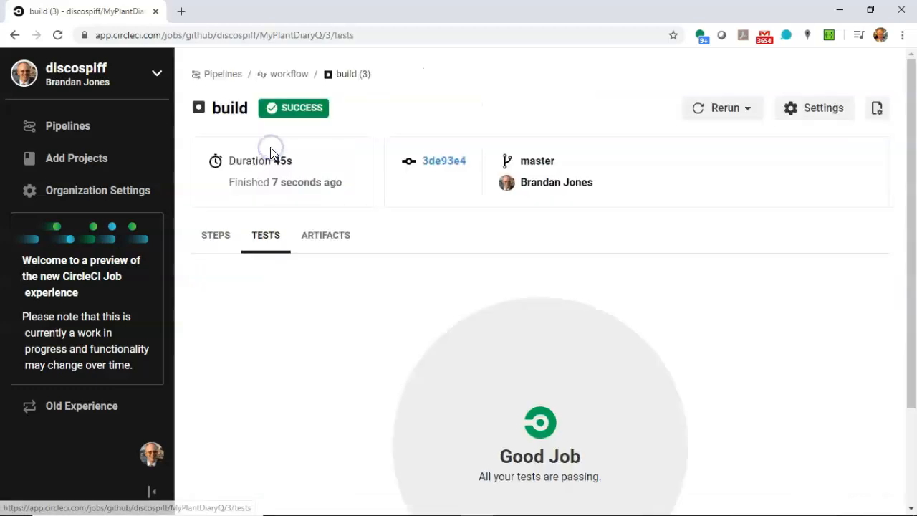
scroll(down, 3)
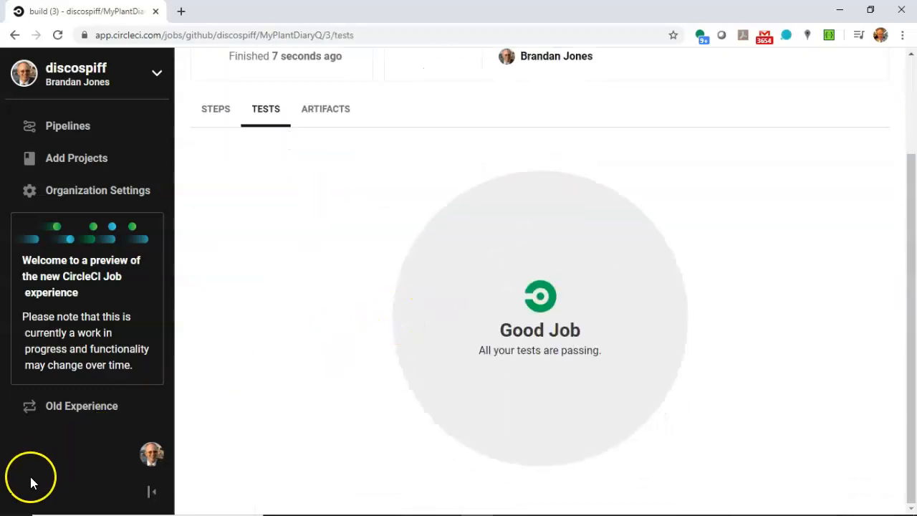